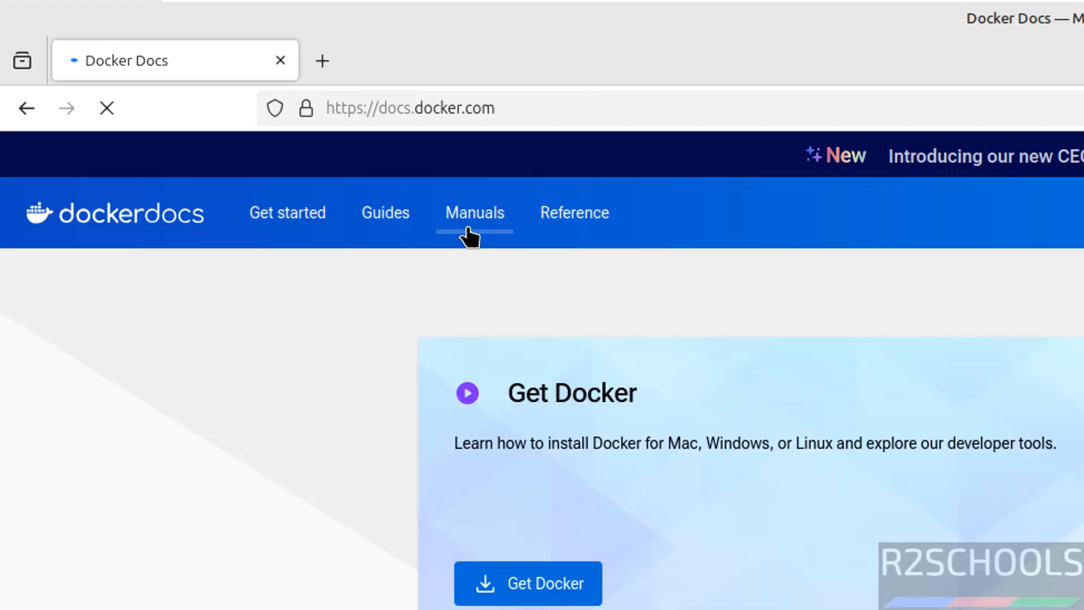
Step: Navigate through Manuals and Docker Engine to the Install page in Docker Docs
click(474, 212)
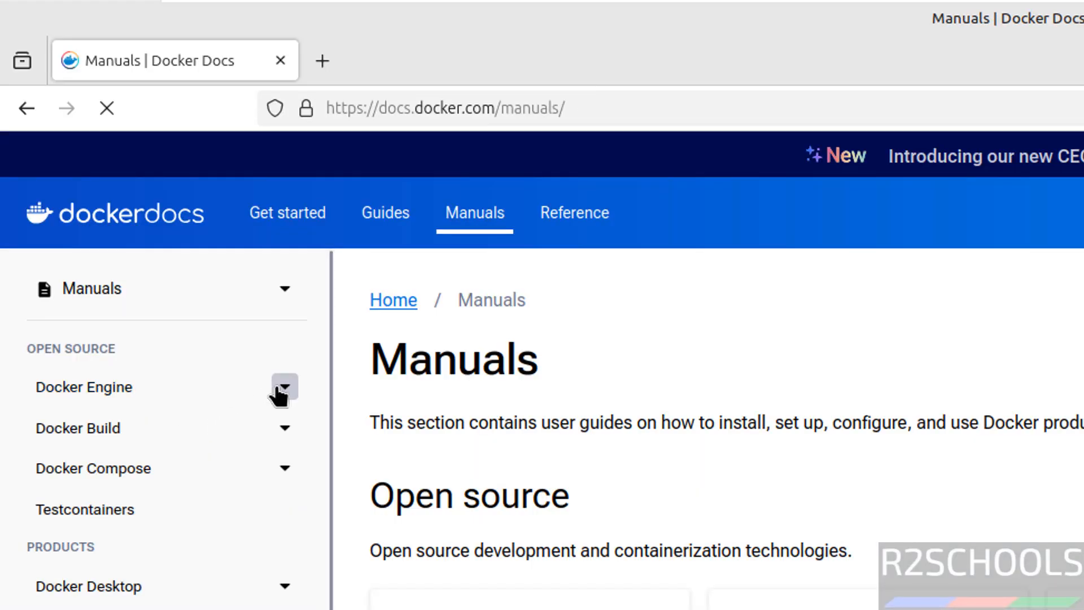
click(282, 386)
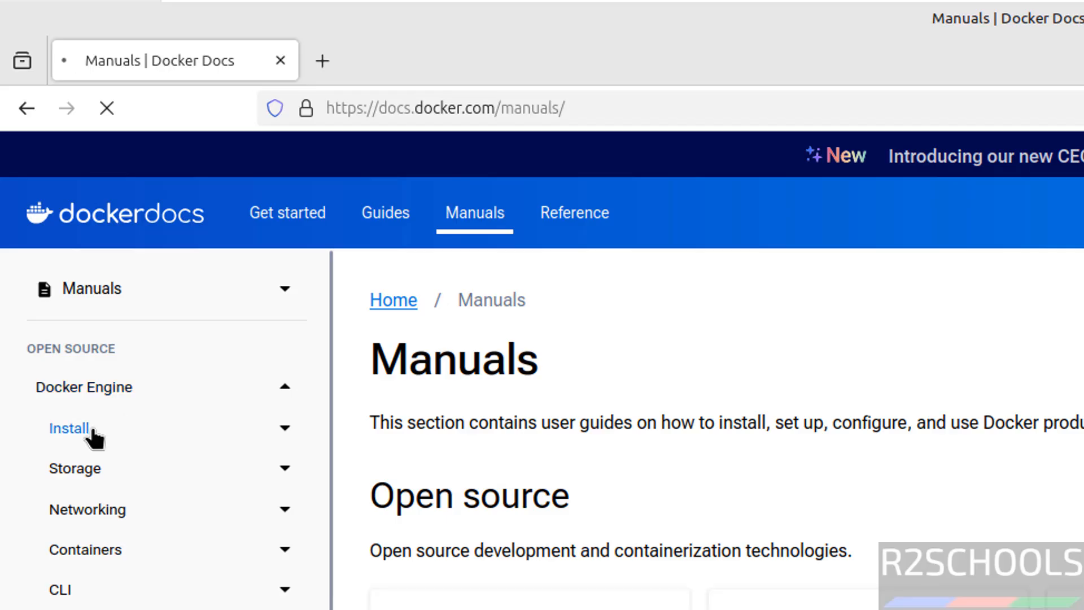
click(68, 427)
text(more /et)
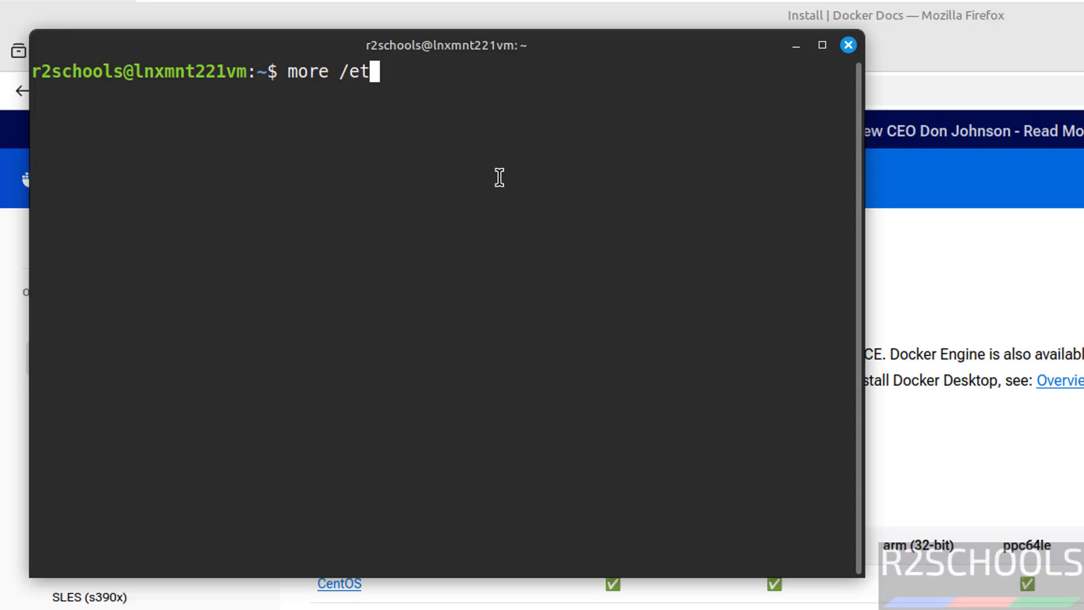
Step: Run more /etc/os-release, showing Linux Mint 22.1 based on Ubuntu noble
key(Return)
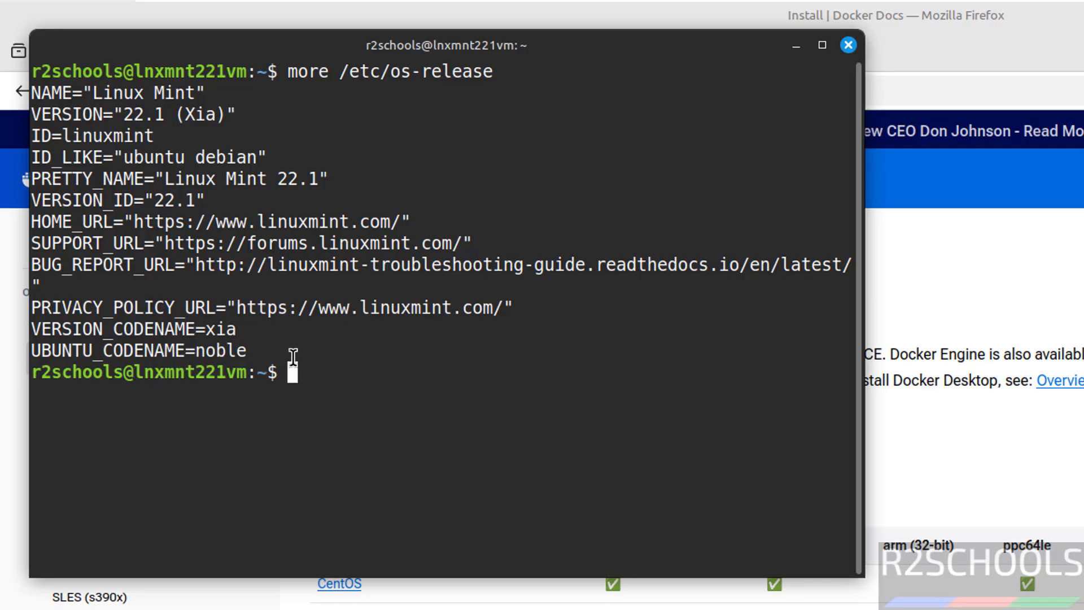
Step: Review the Ubuntu install guide's OS requirements (Noble 24.04) and old-package uninstall command
click(845, 45)
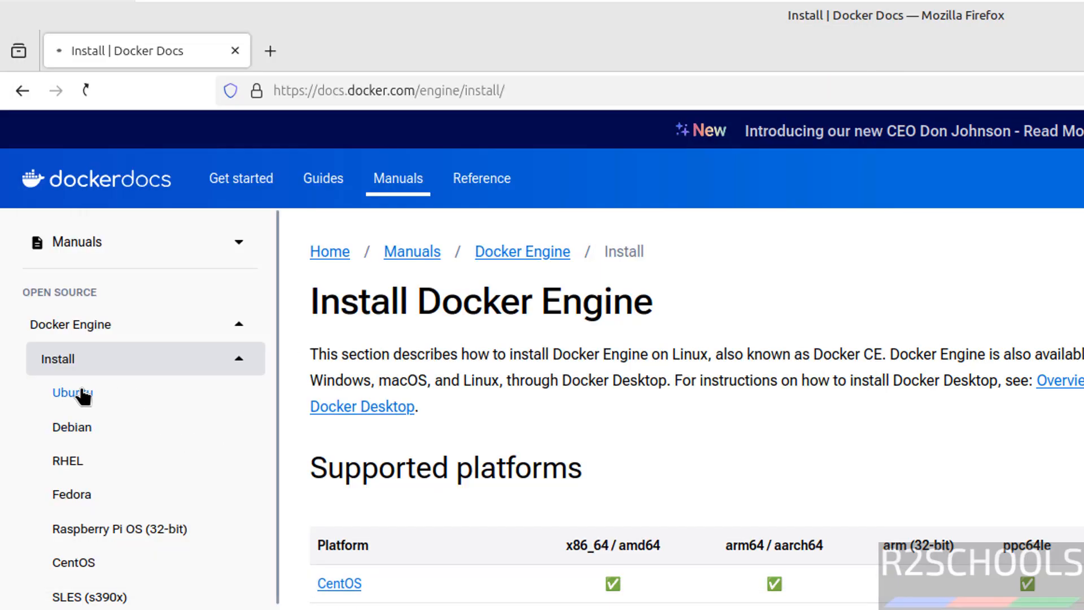
click(71, 392)
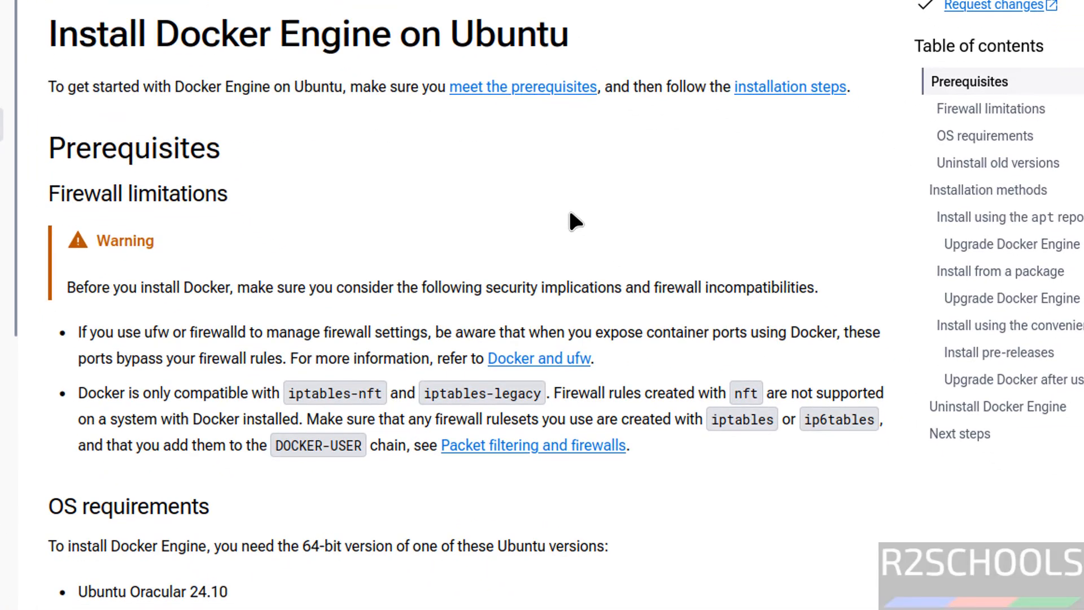
scroll(down, 3)
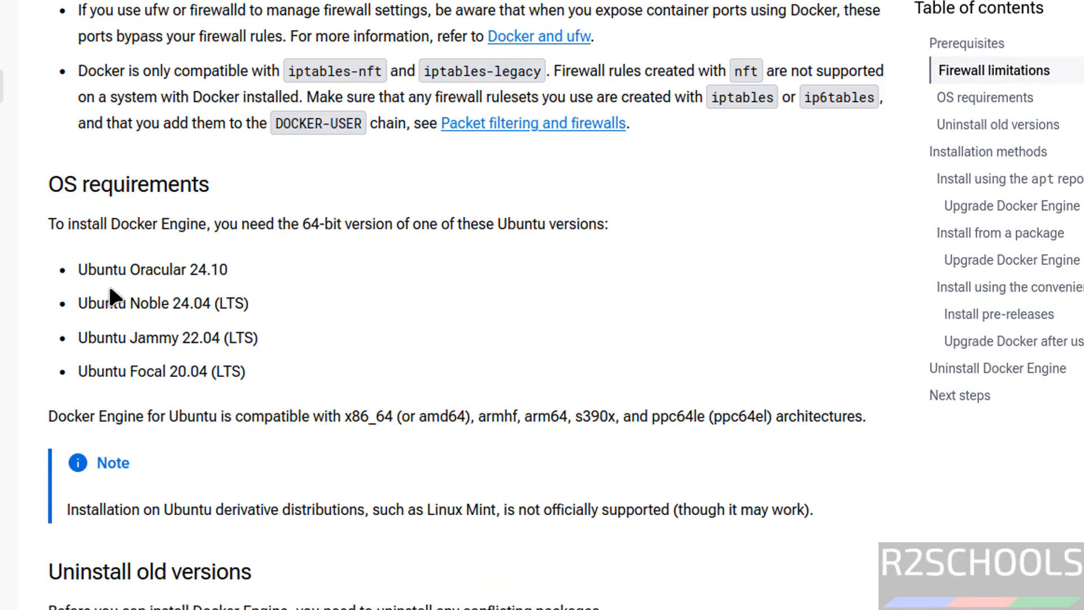
mouse_move(155, 294)
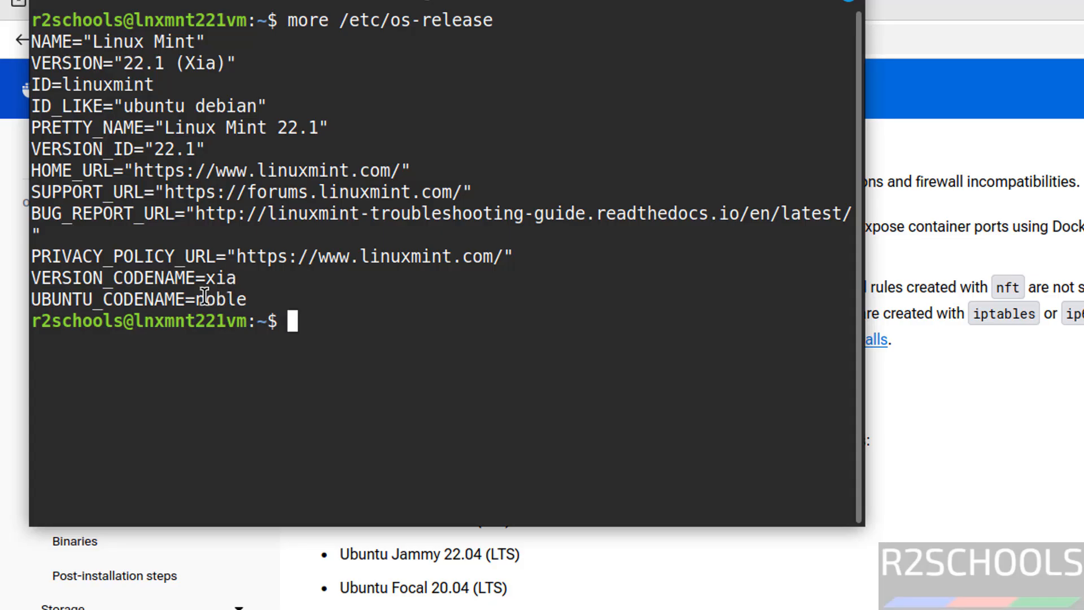
mouse_move(502, 388)
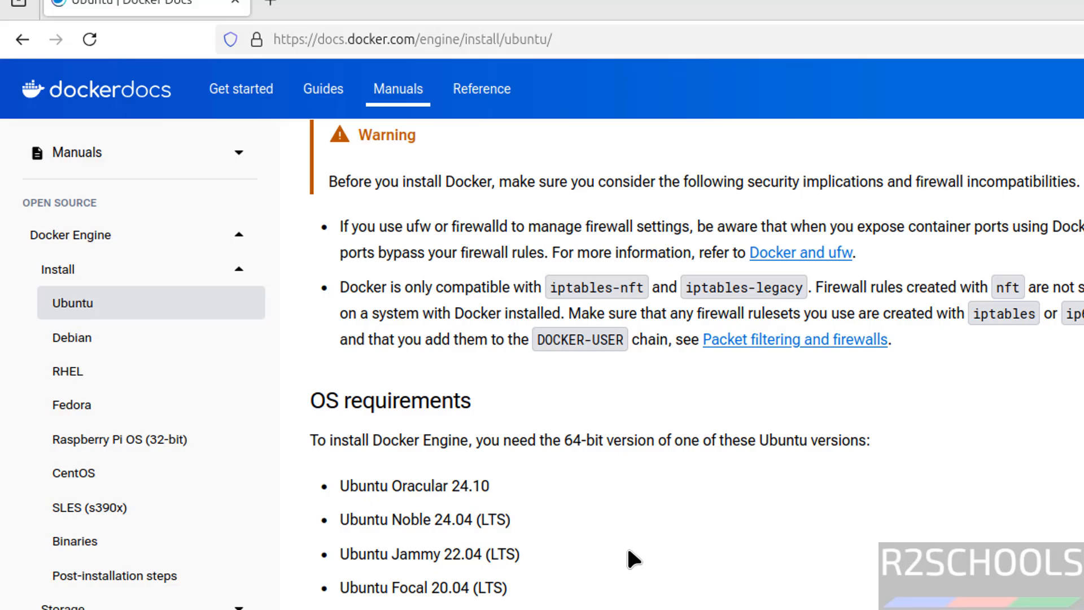
scroll(down, 3)
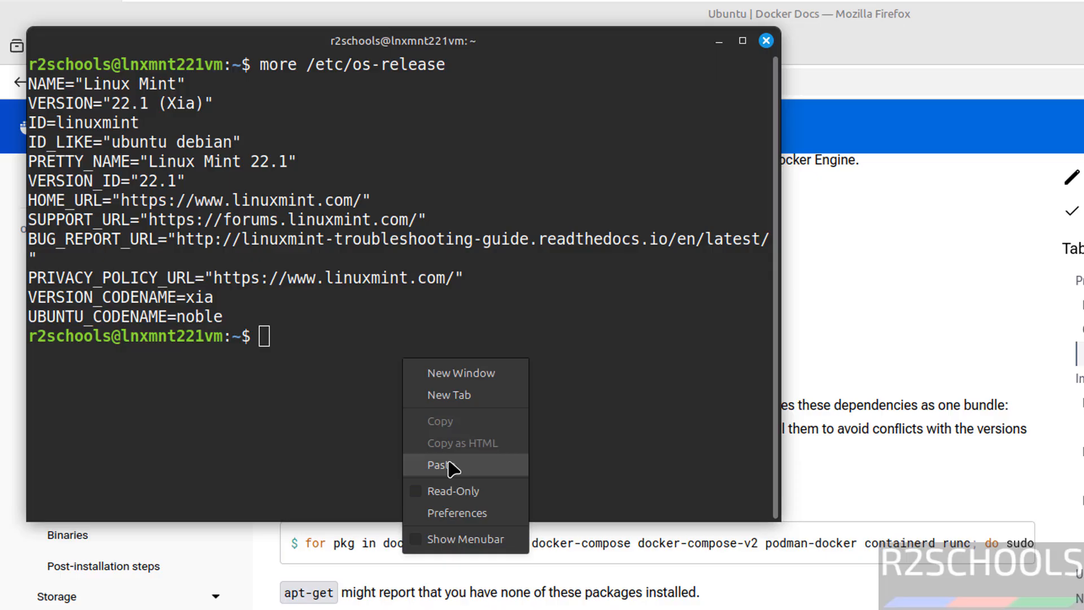
Step: Run the pasted conflicting-package removal loop with sudo, then return to the docs
click(443, 464)
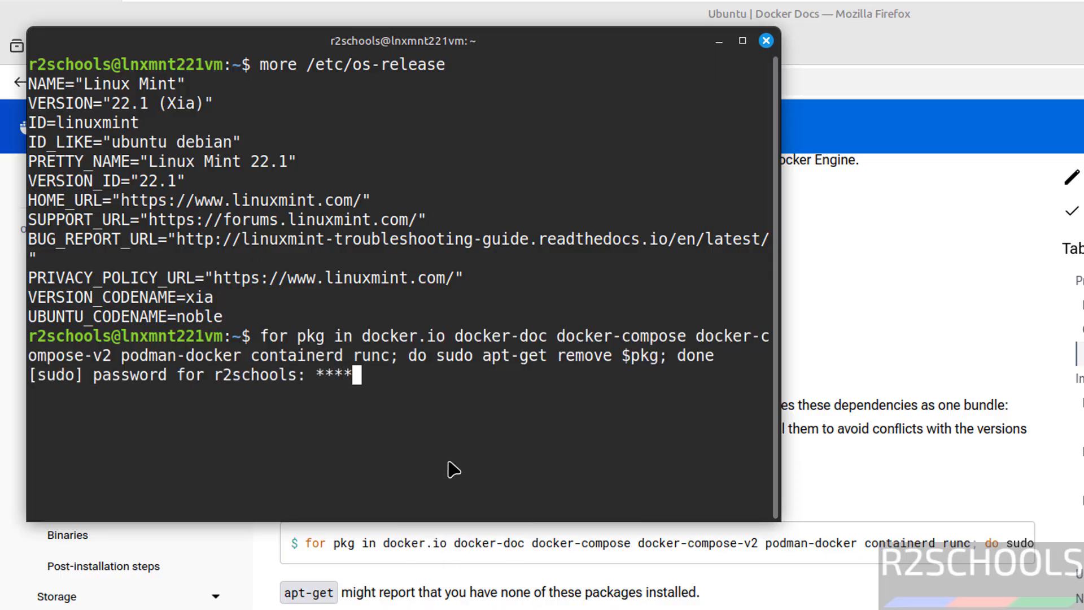
key(Return)
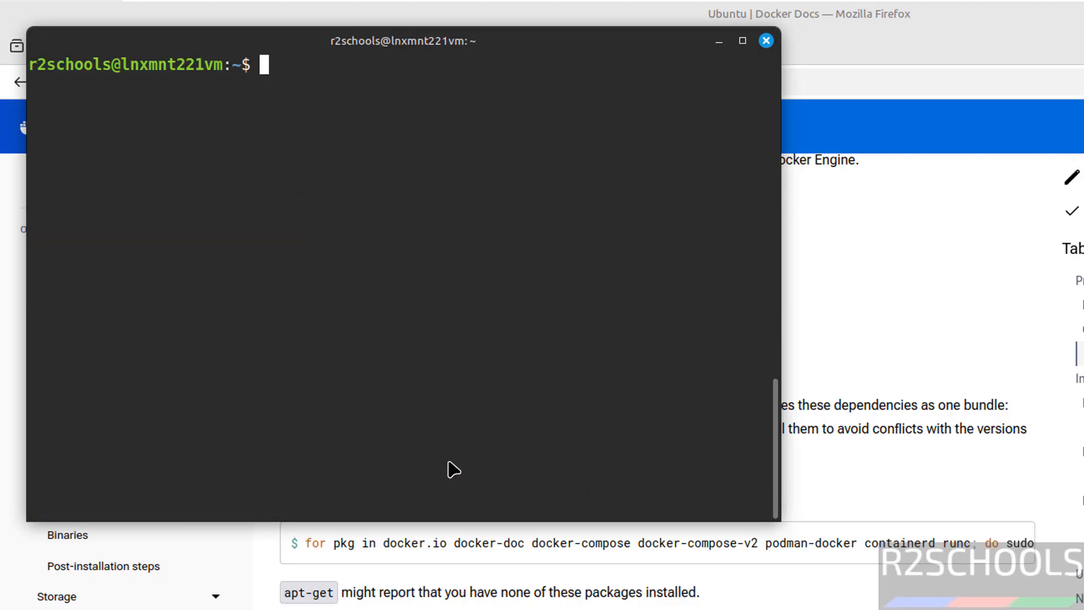
click(766, 41)
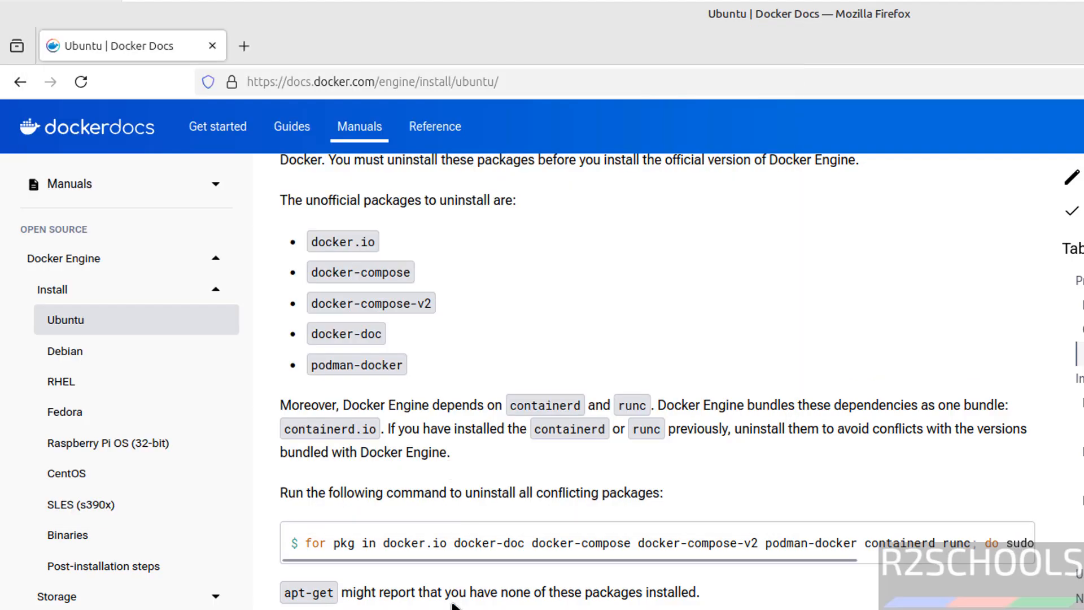
Step: Scroll the Ubuntu page to the 'Install using the apt repository' section
scroll(down, 3)
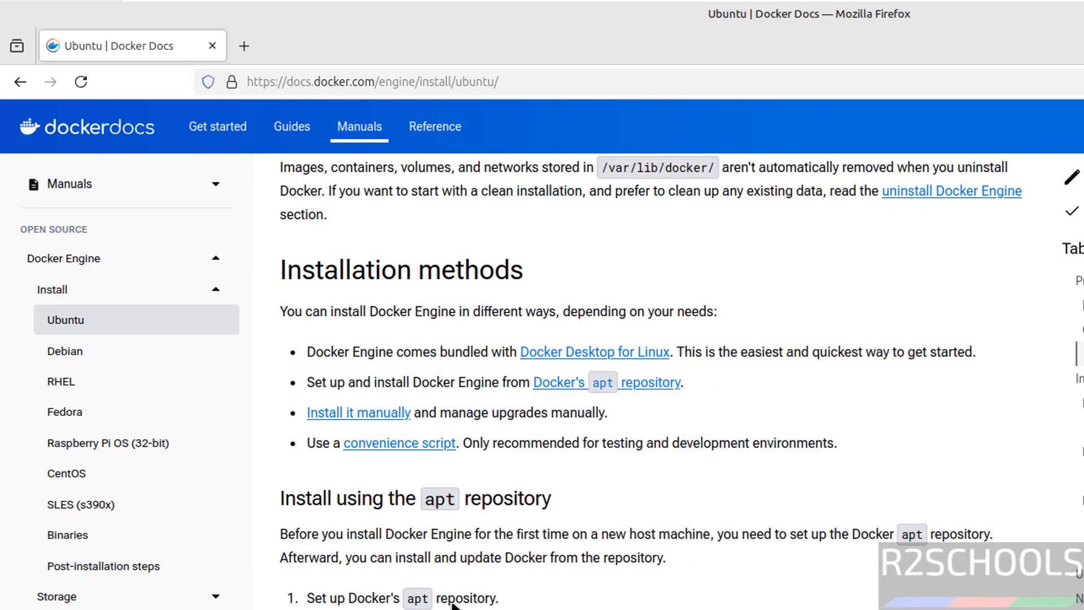
scroll(down, 3)
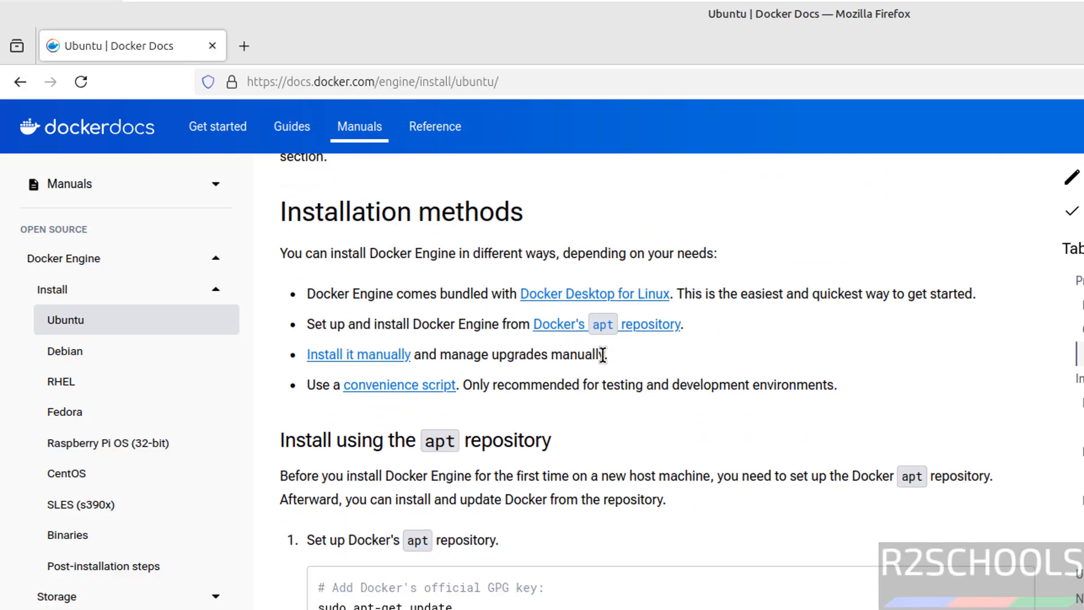
mouse_move(577, 355)
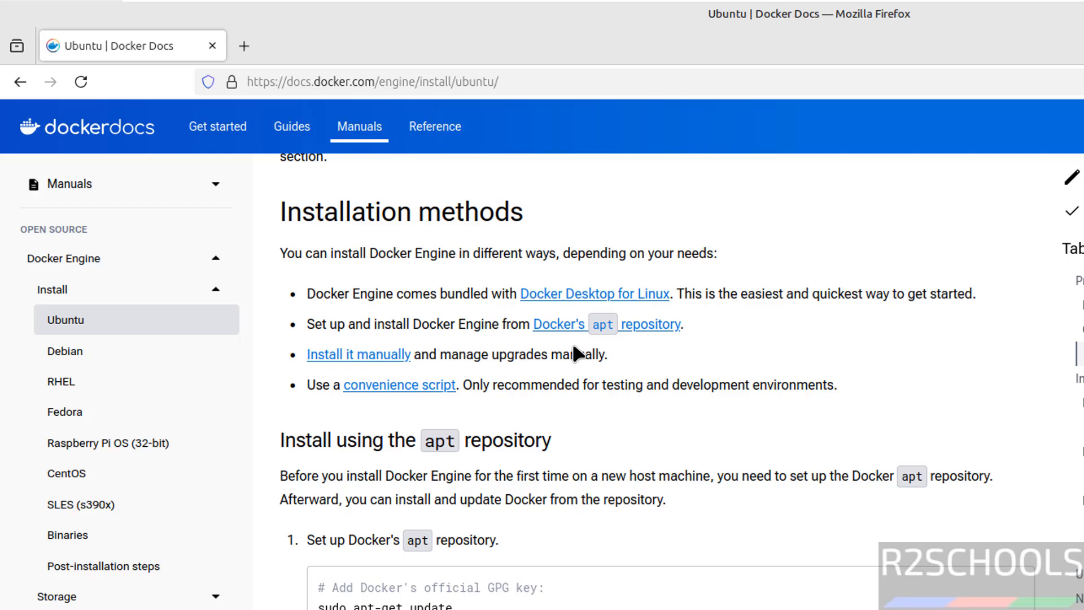
mouse_move(510, 522)
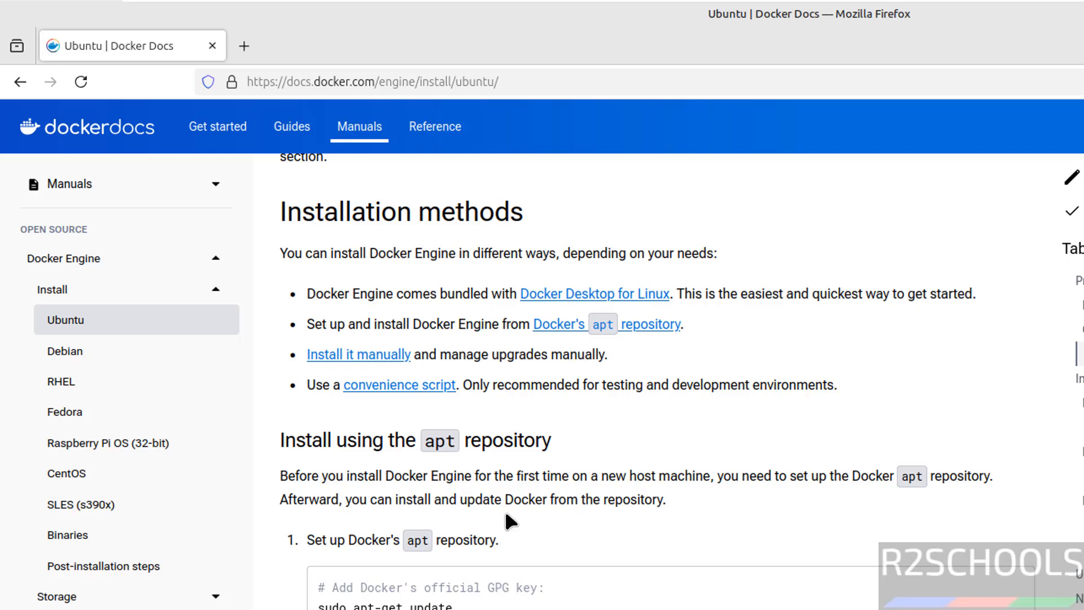
mouse_move(370, 460)
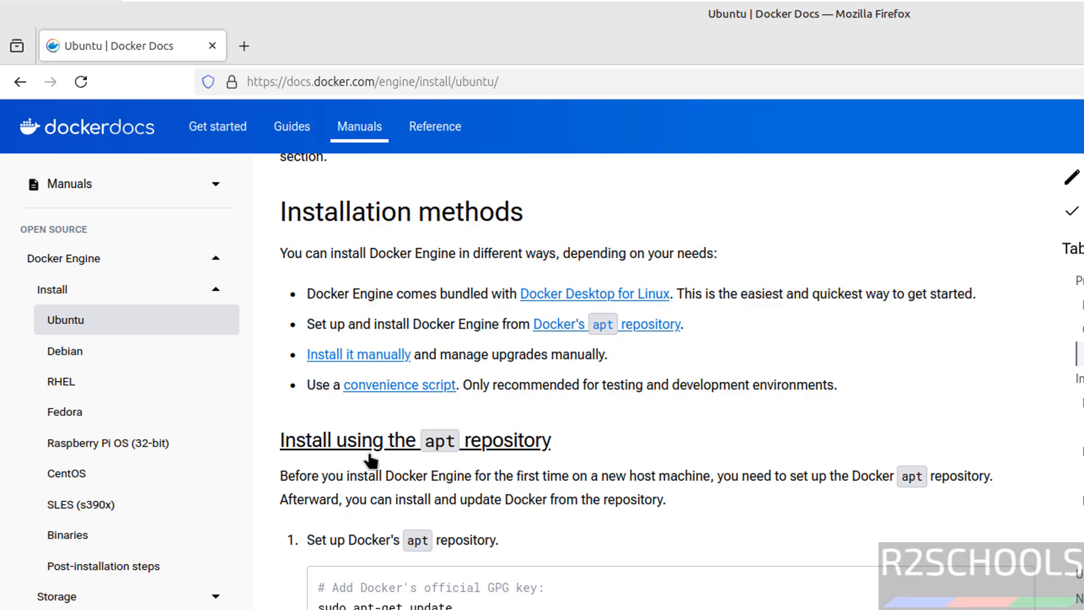
mouse_move(515, 472)
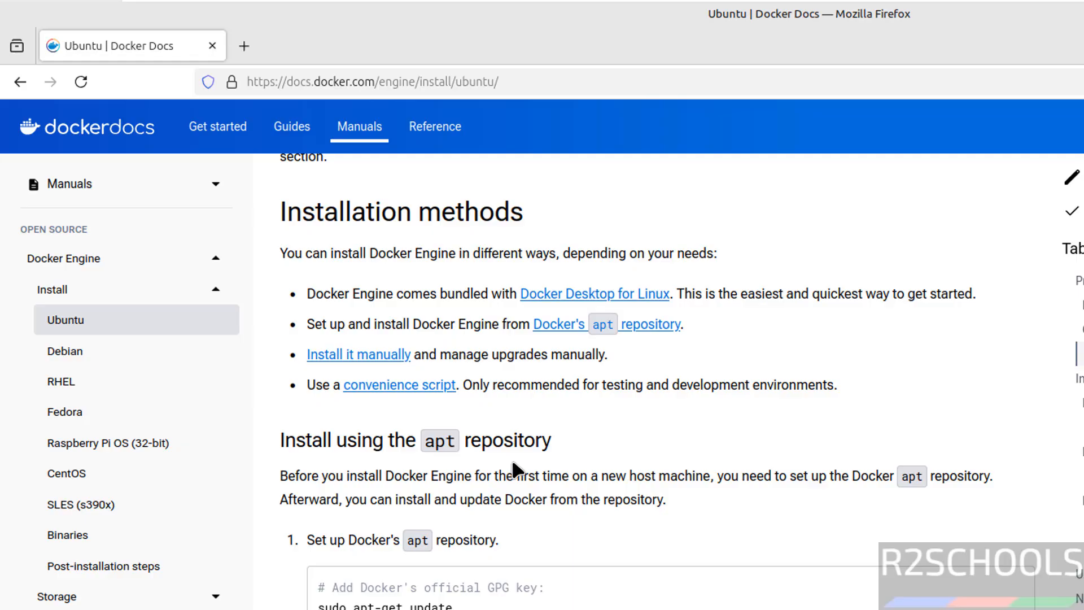
scroll(down, 3)
text(sudo apt-ger)
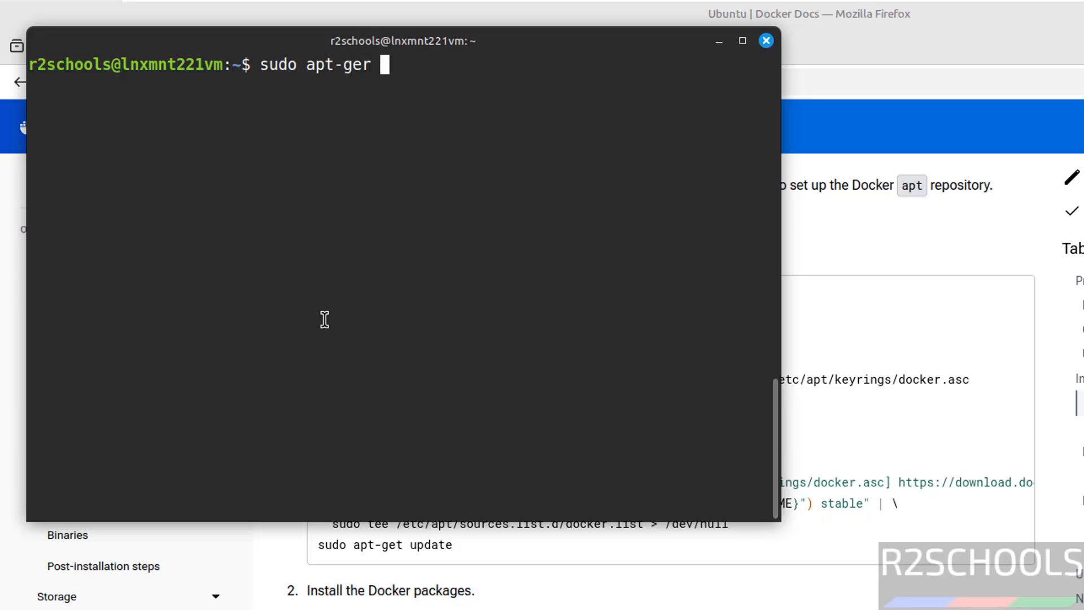
Step: Run sudo apt-get update and create /etc/apt/keyrings with install -m 0755 -d
text(t update)
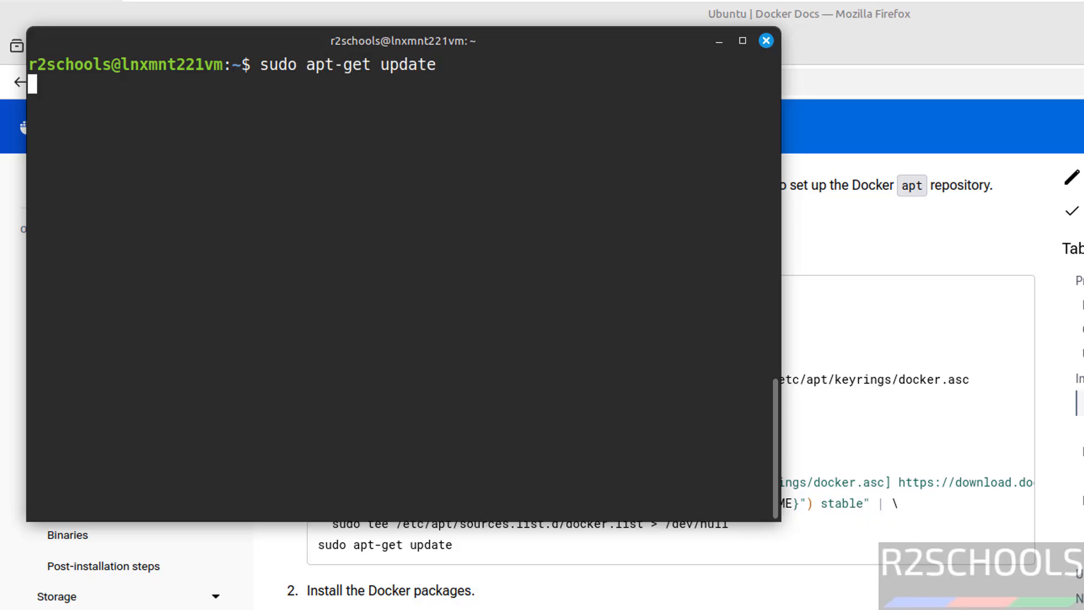
key(Return)
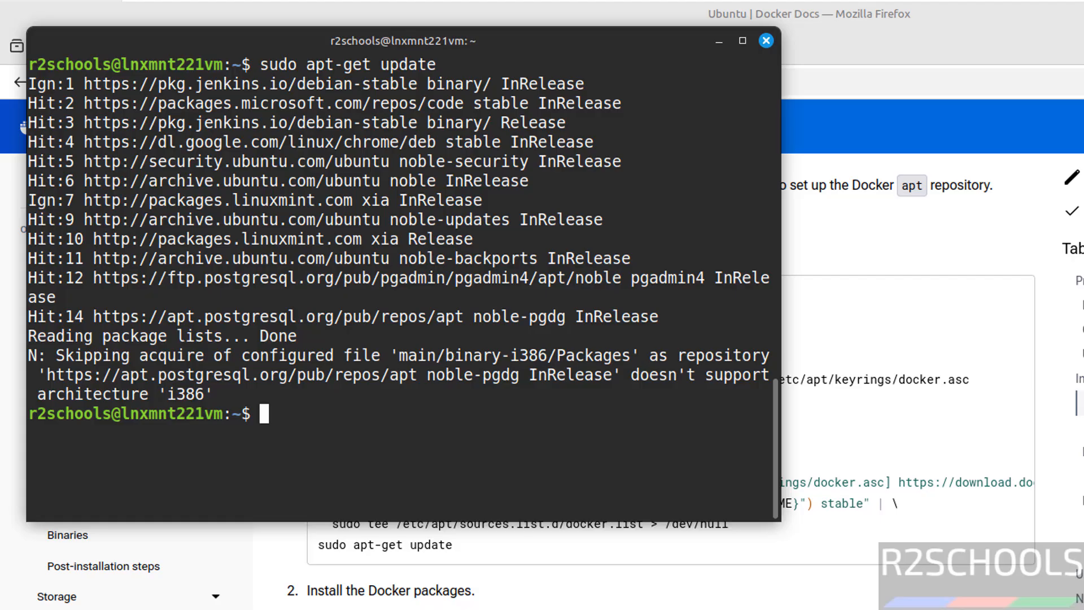
click(766, 39)
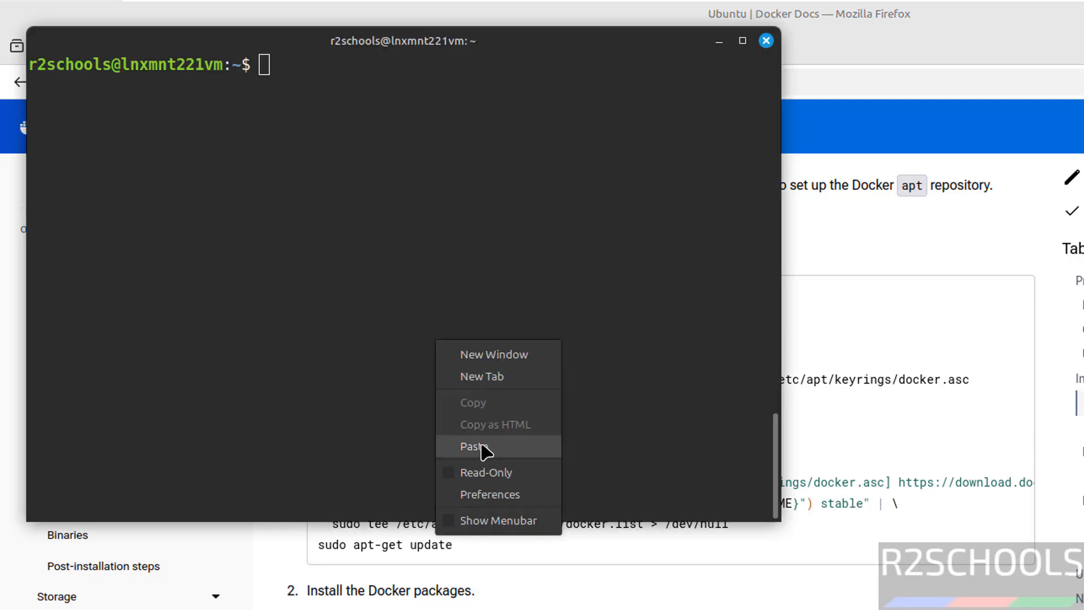
click(473, 446)
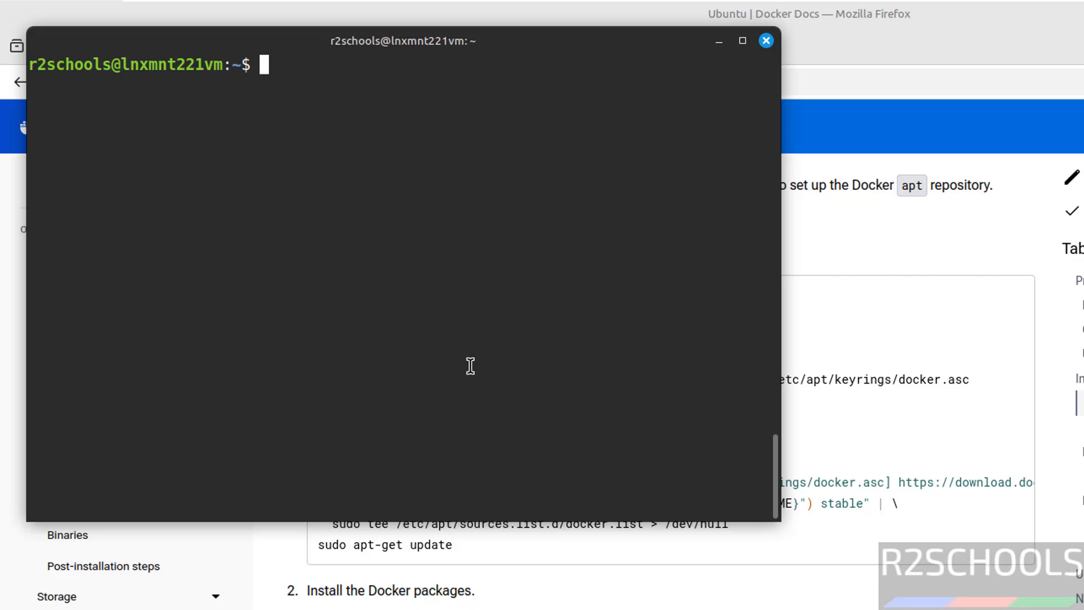
key(Return)
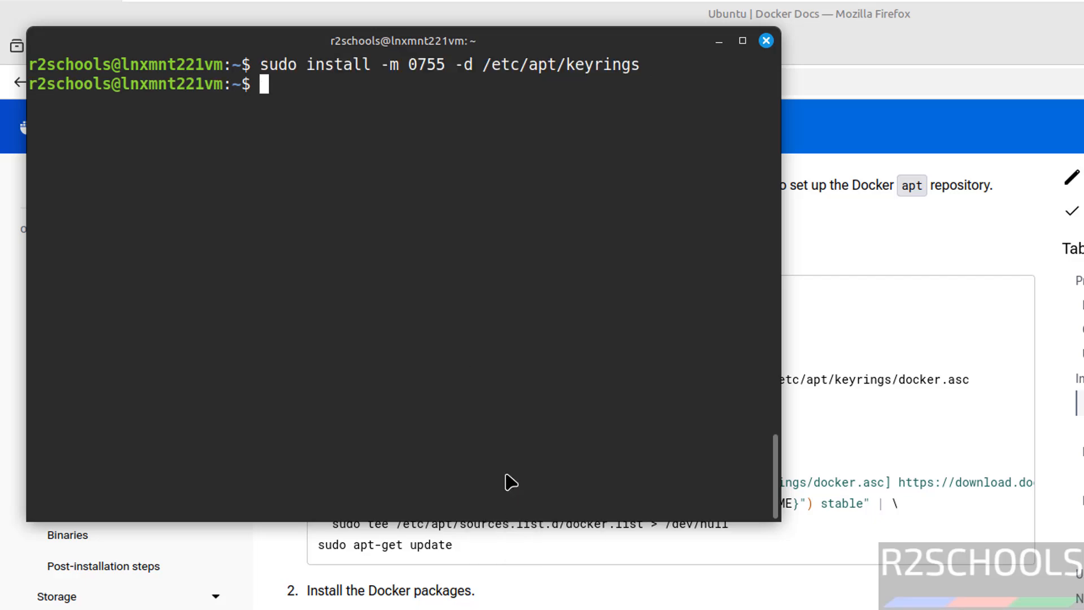
Step: Download Docker's official GPG key to /etc/apt/keyrings/docker.asc with sudo curl
click(765, 41)
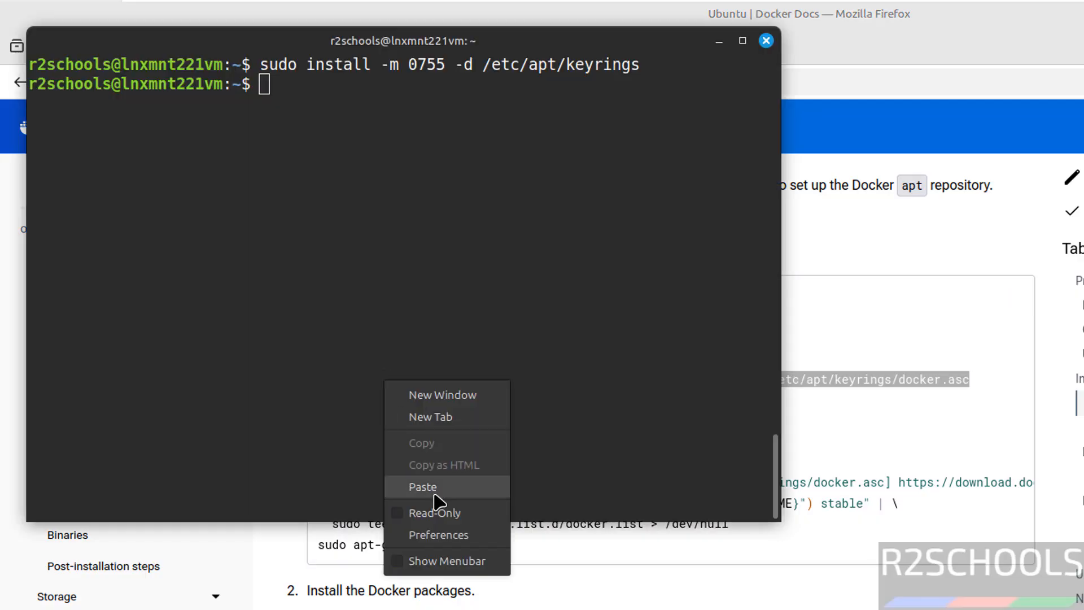
click(422, 486)
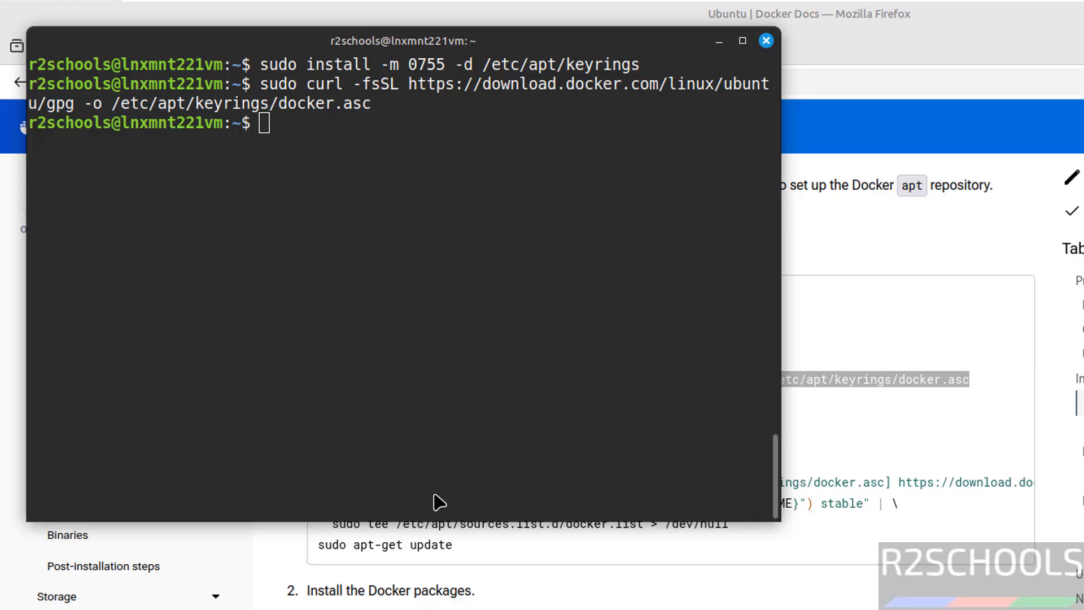
click(766, 40)
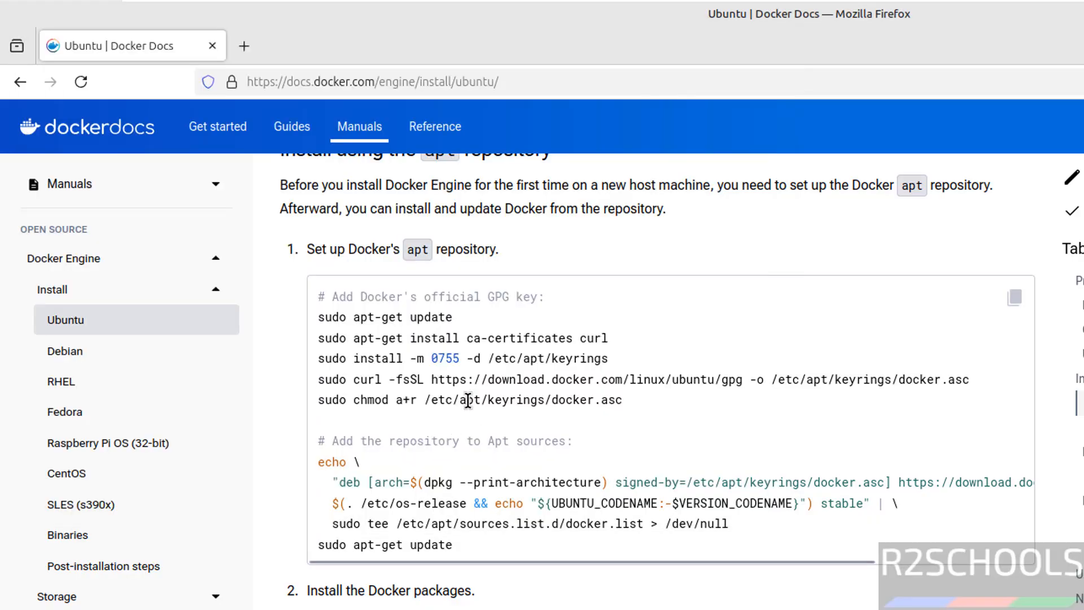
Step: Run chmod a+r on docker.asc and write Docker's repository entry to docker.list
right_click(469, 407)
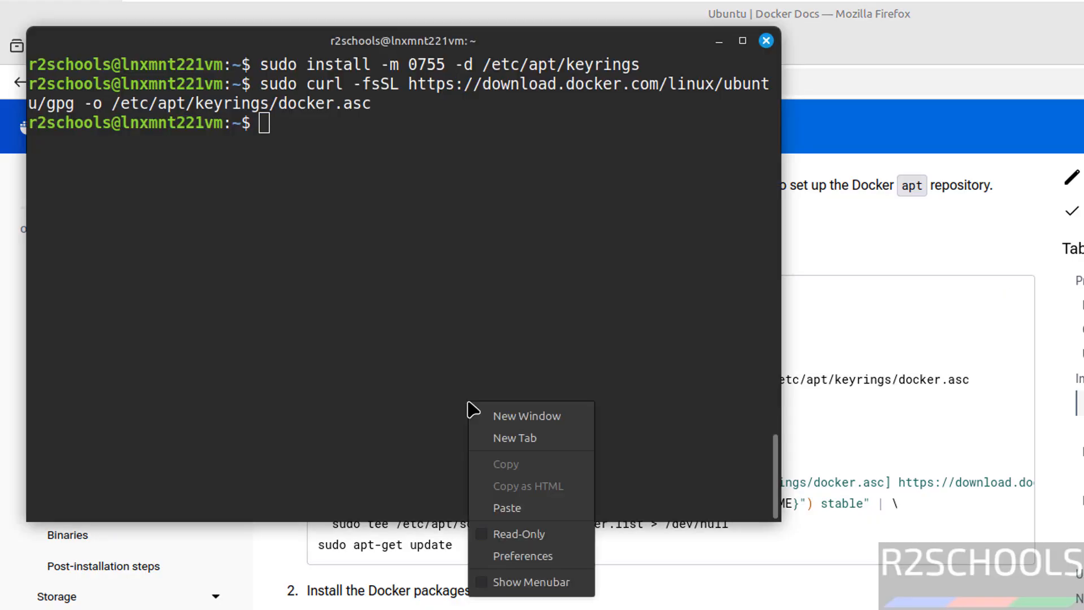
click(507, 507)
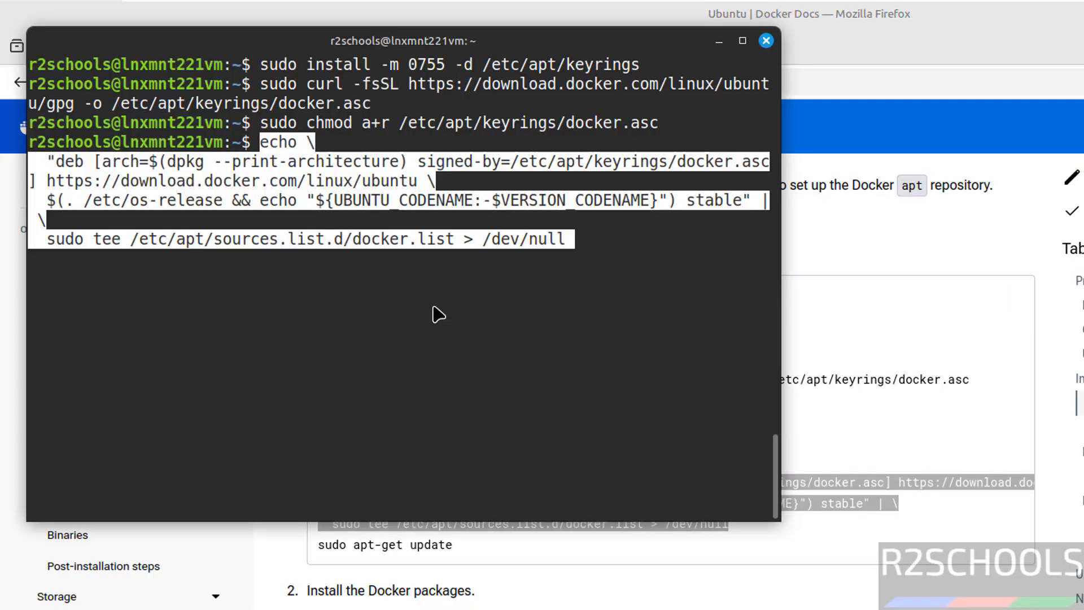
click(765, 41)
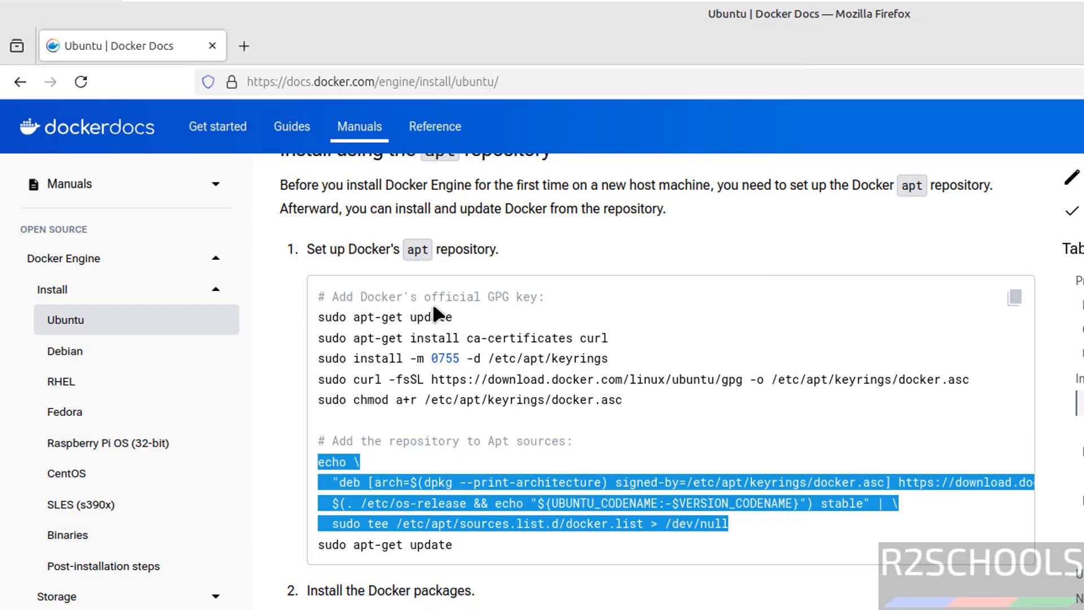
mouse_move(634, 532)
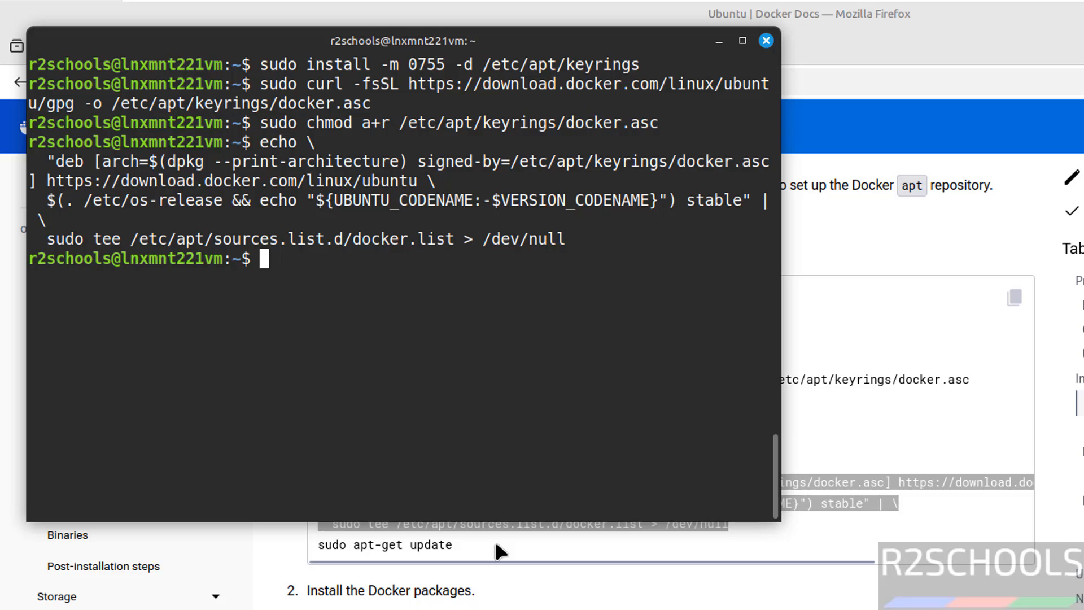
Step: Refresh the package lists with sudo apt-get update and return to the docs
text(u)
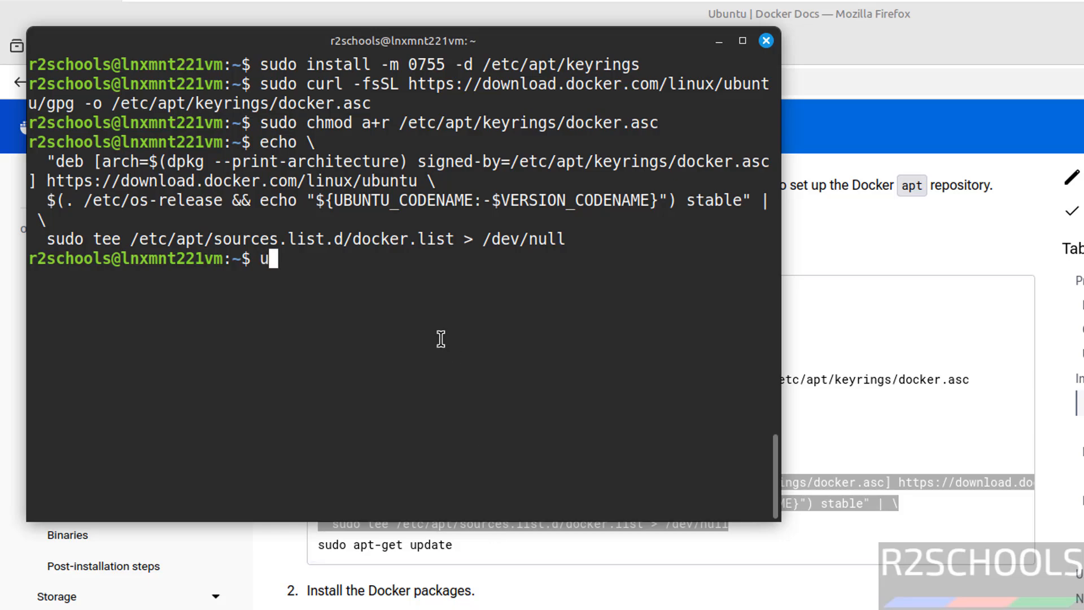
text(sudo)
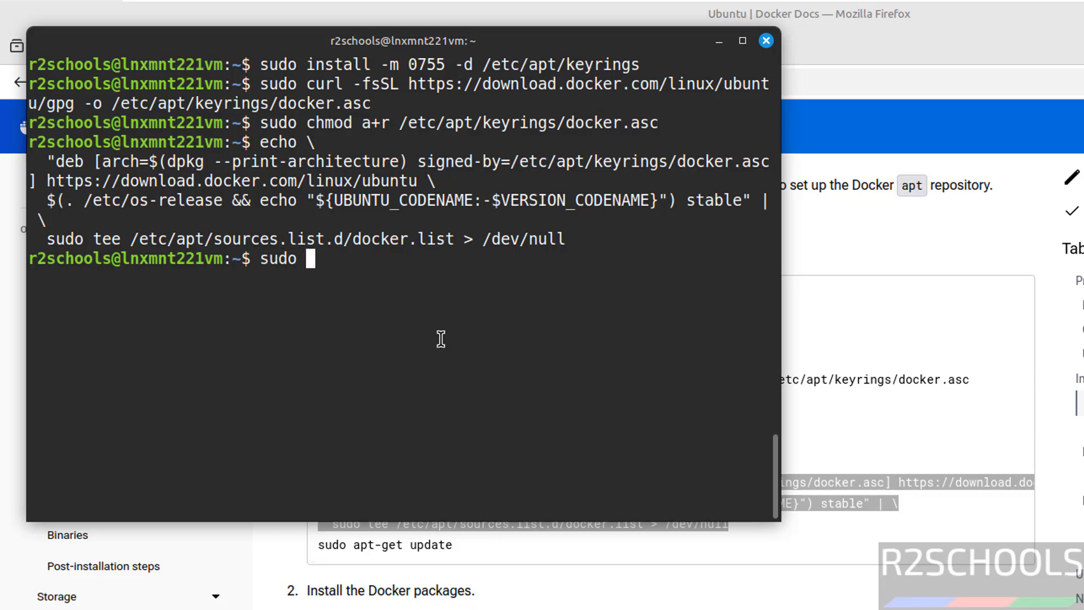
text(apt-get up)
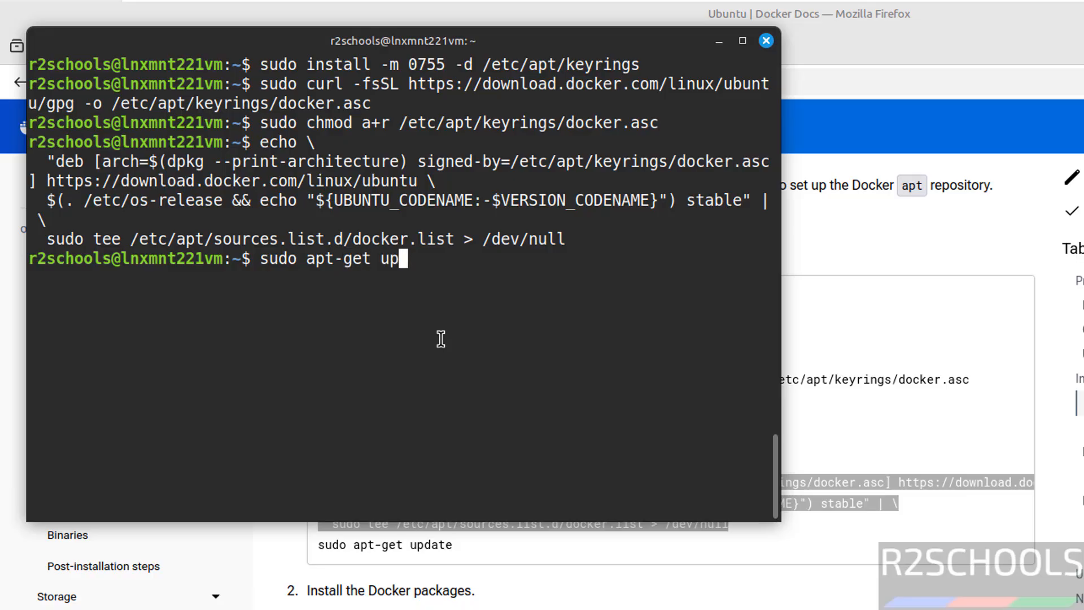
key(Return)
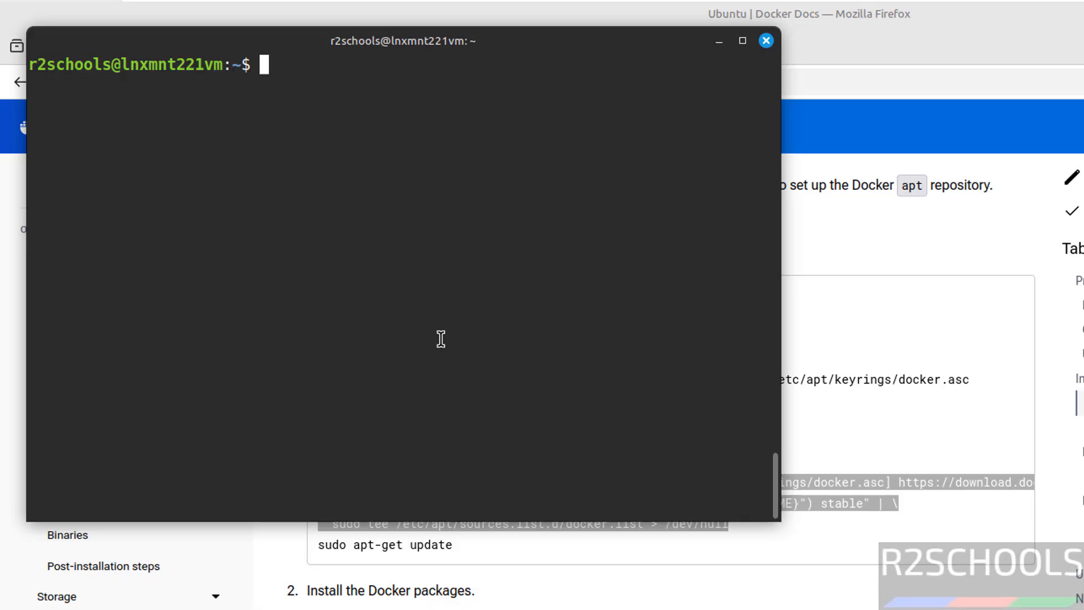
click(766, 40)
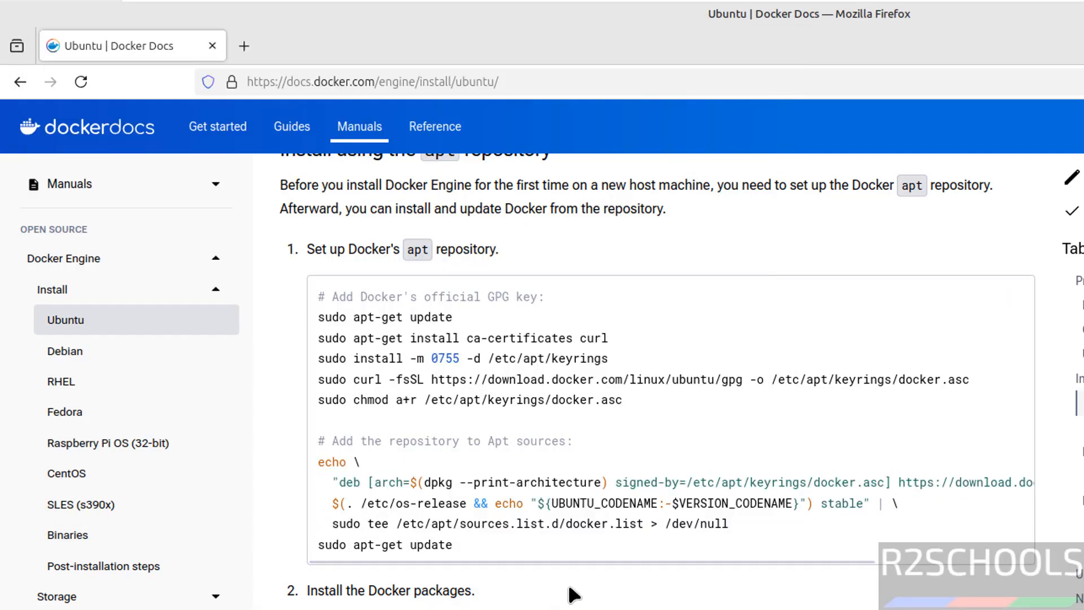
Step: Reach step 2's install command, checking Specific version before returning to Latest
scroll(down, 3)
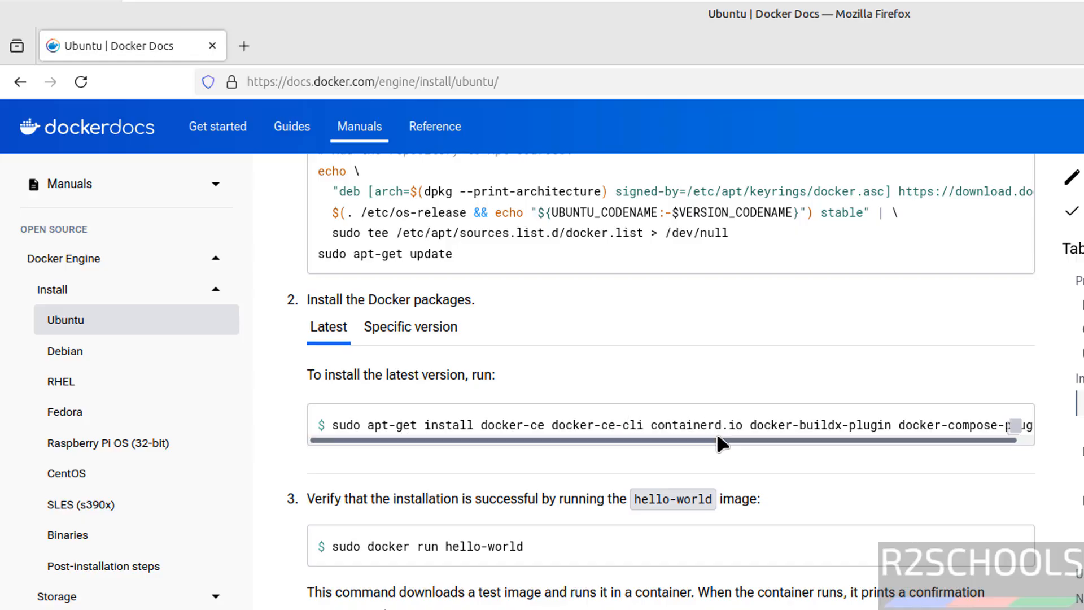
mouse_move(427, 345)
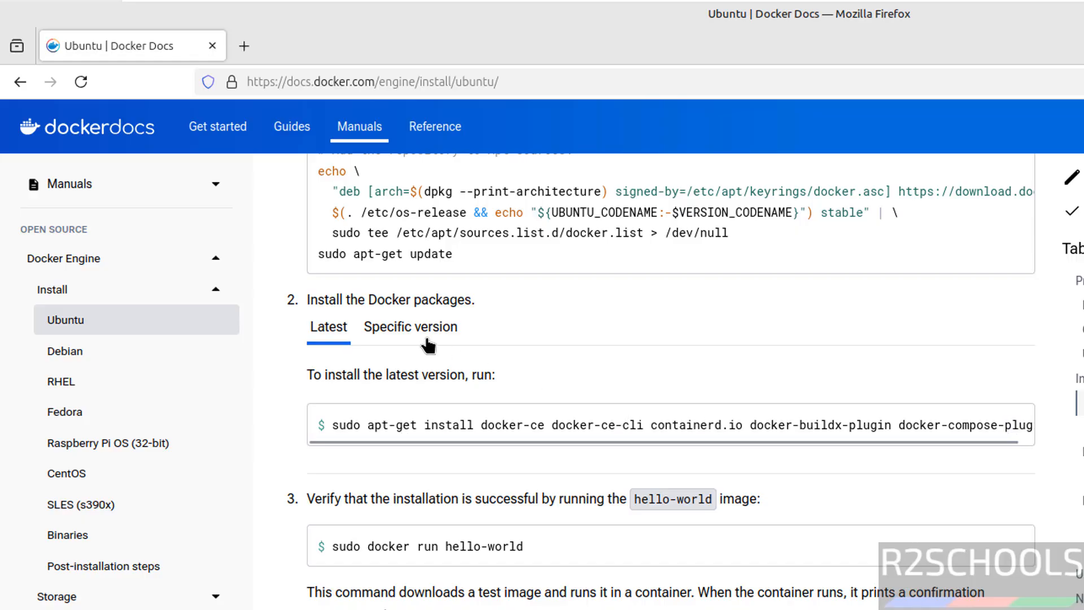
click(410, 326)
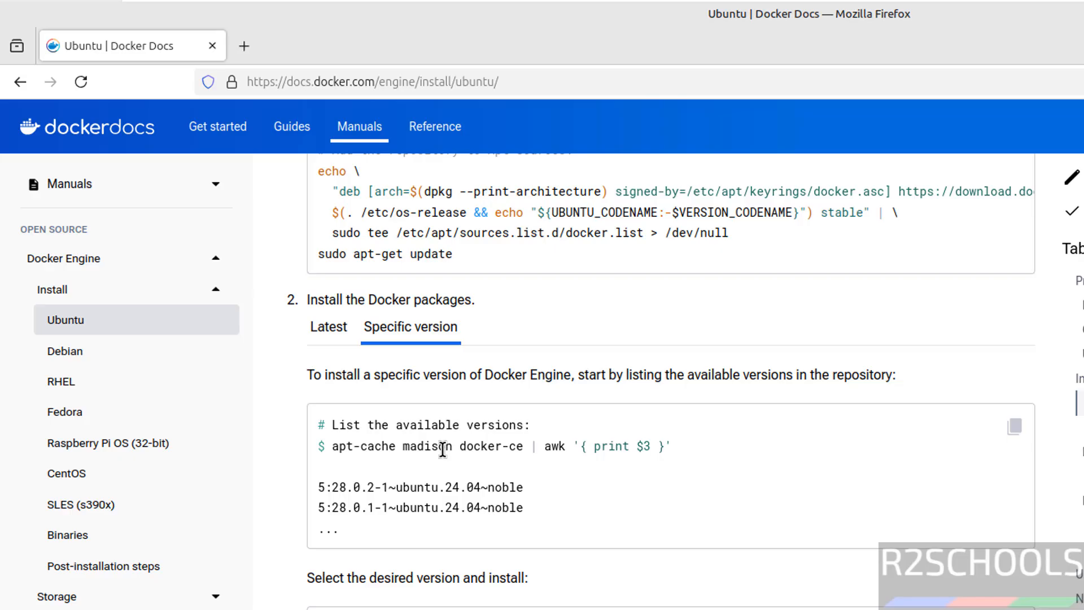
mouse_move(335, 331)
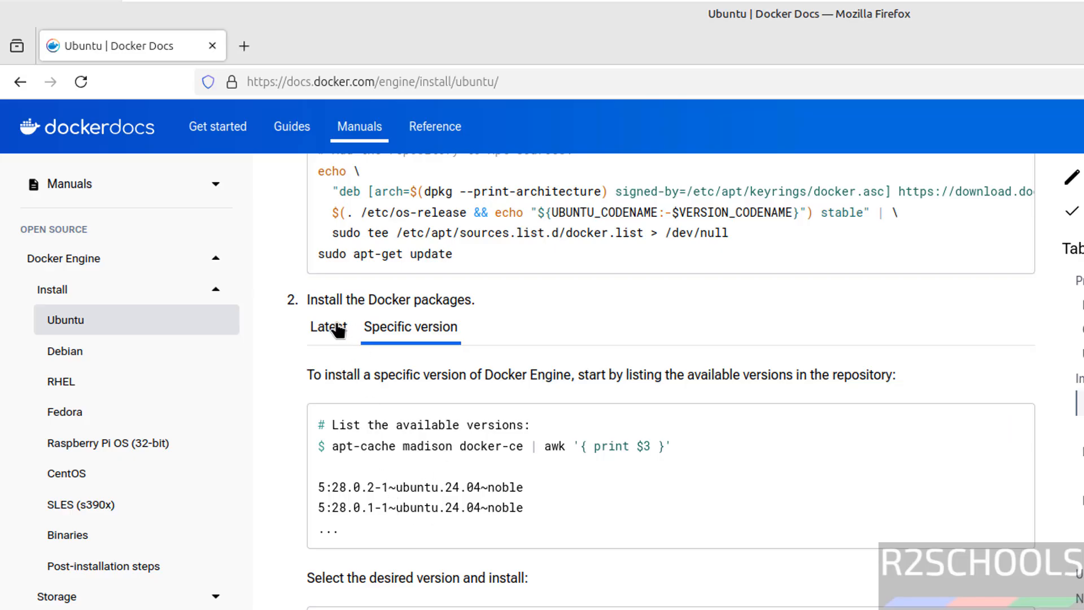
click(328, 326)
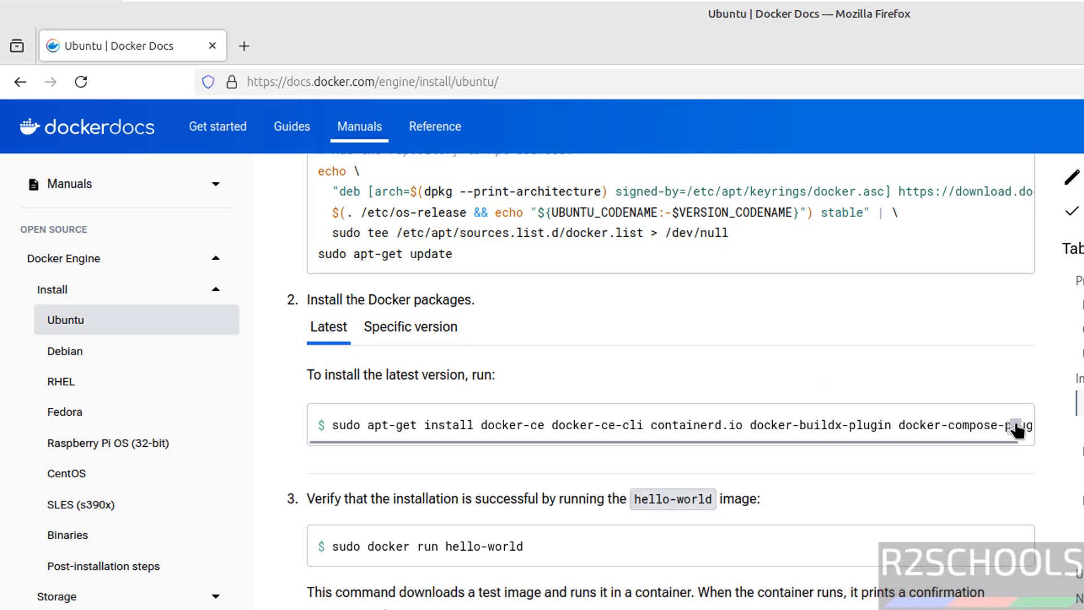
mouse_move(850, 424)
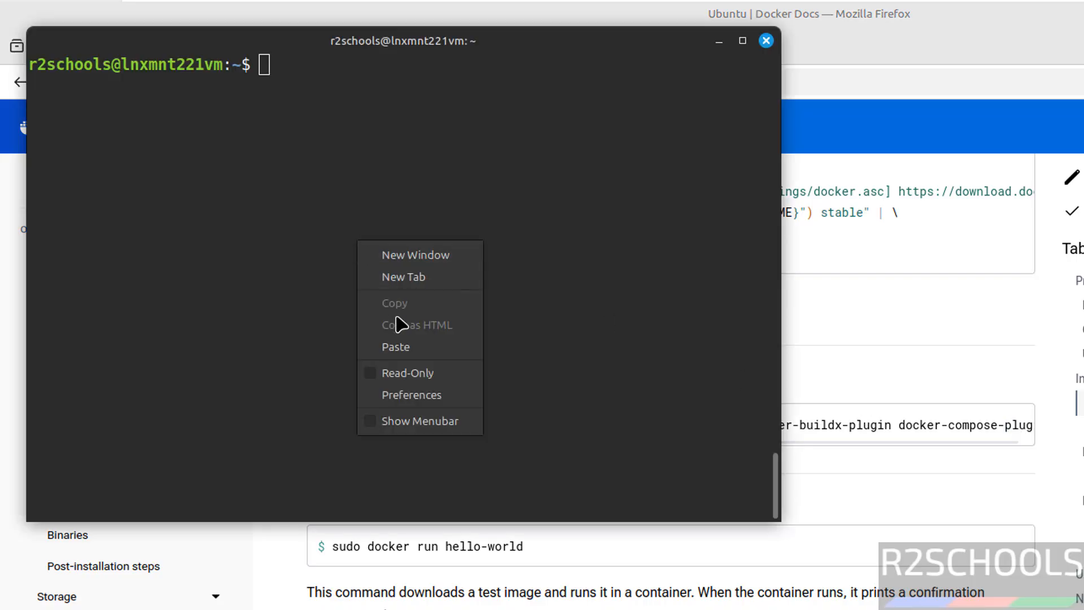
Step: Install docker-ce, docker-ce-cli, containerd.io, buildx and compose plugins, confirming with y
click(396, 347)
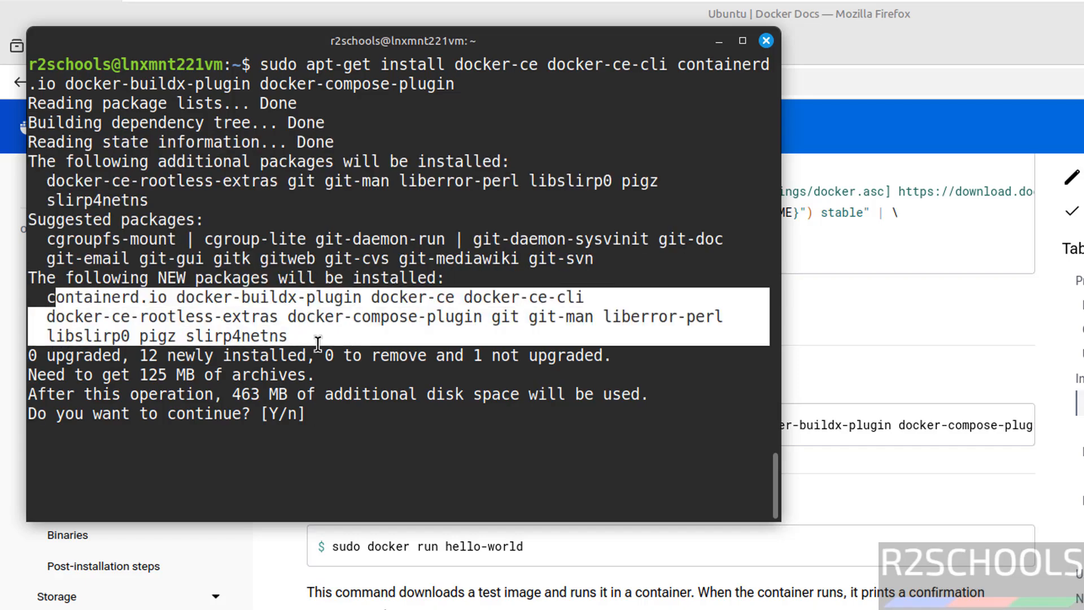
mouse_move(434, 493)
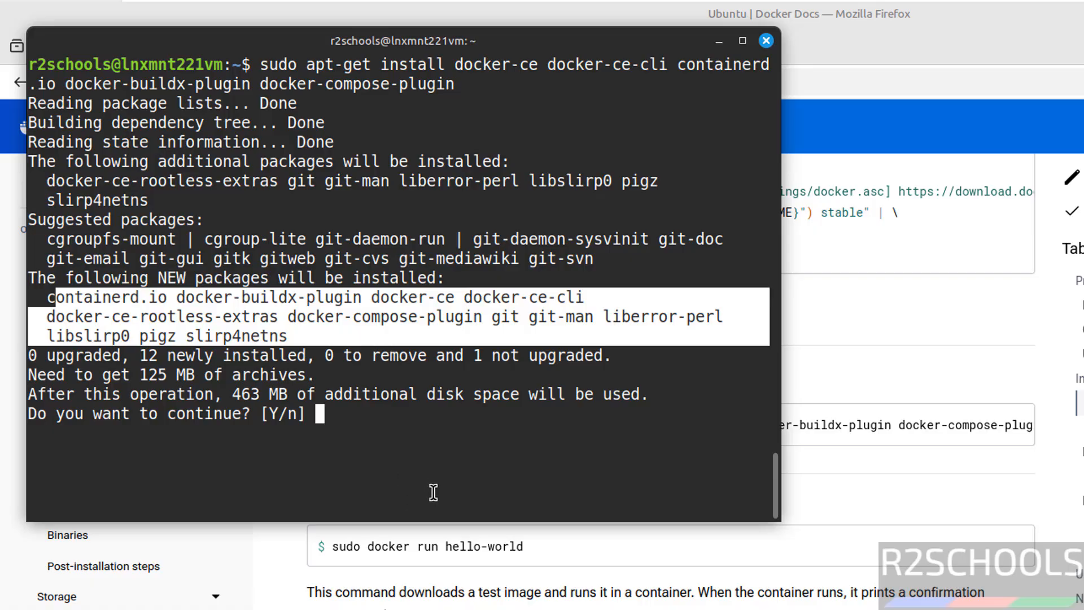
text(y)
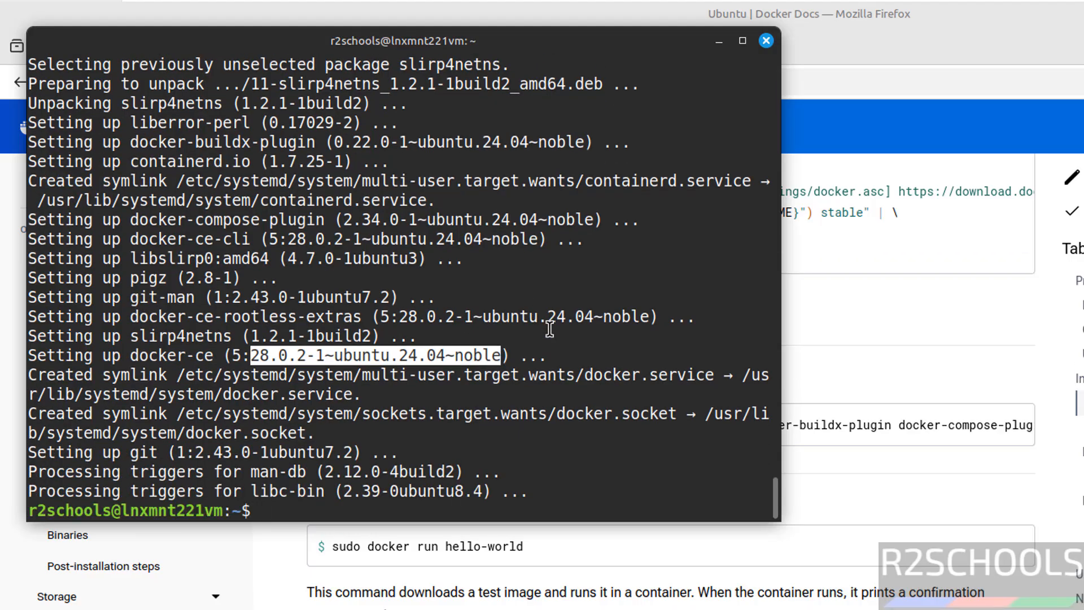
mouse_move(586, 455)
text(sudo)
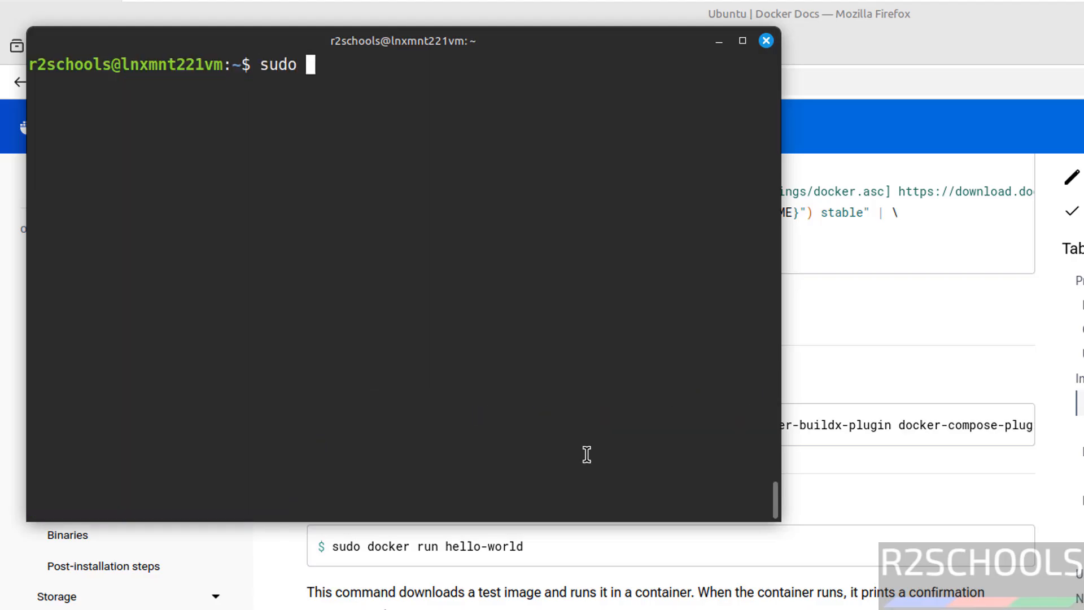
Step: Check systemctl status docker, confirming the service is active (running)
text(systemctl)
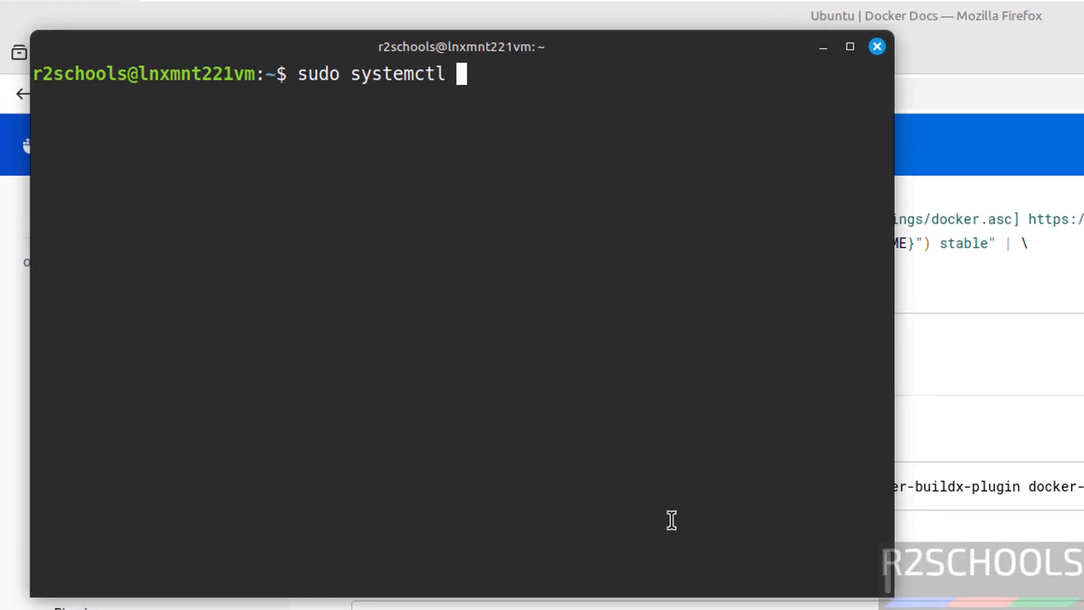
text(status)
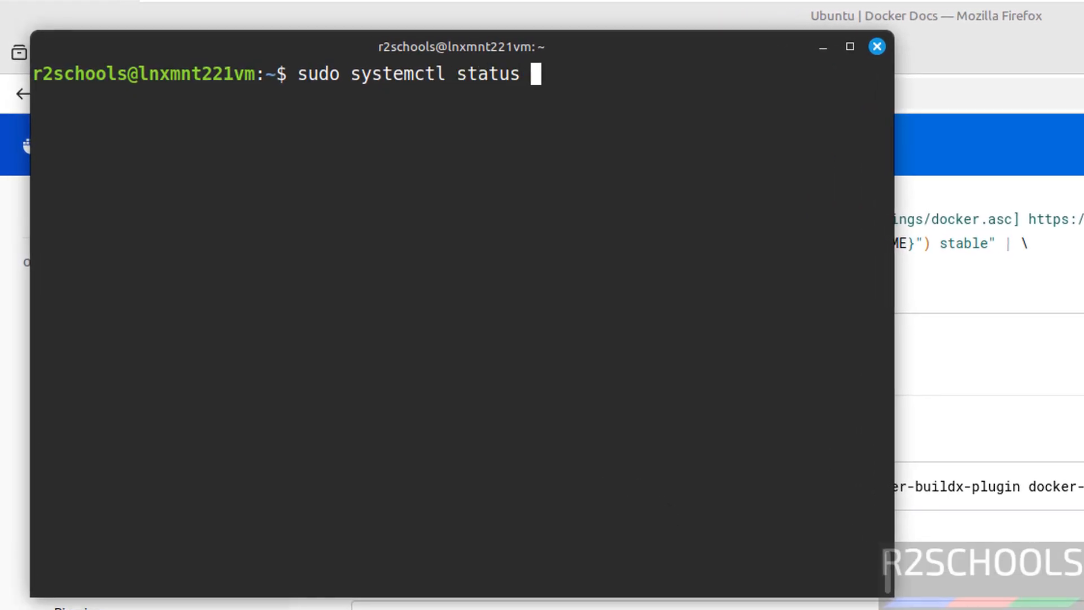
text(docker)
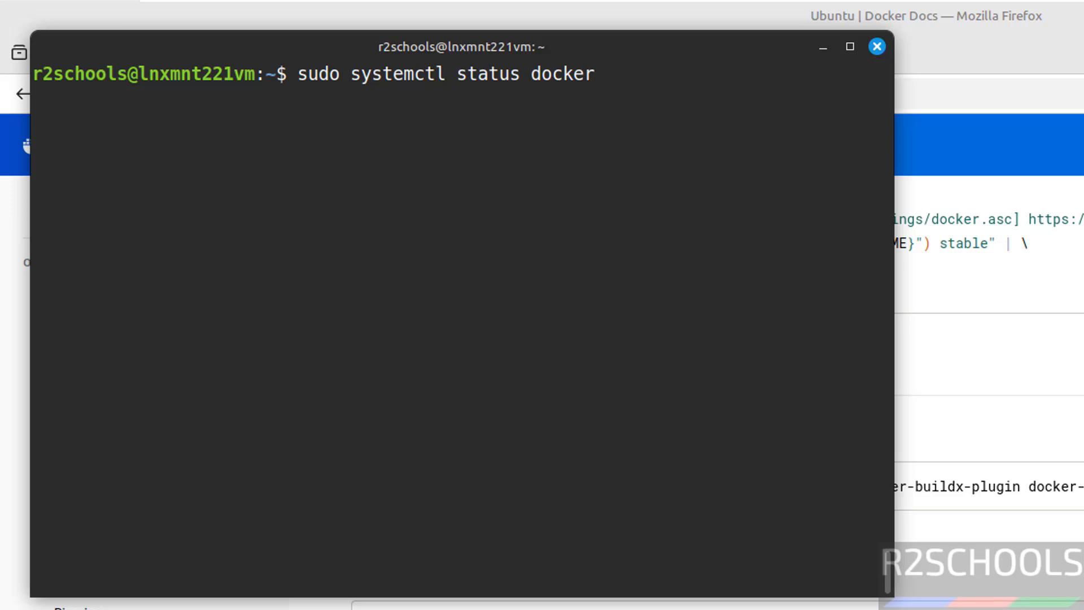
key(Return)
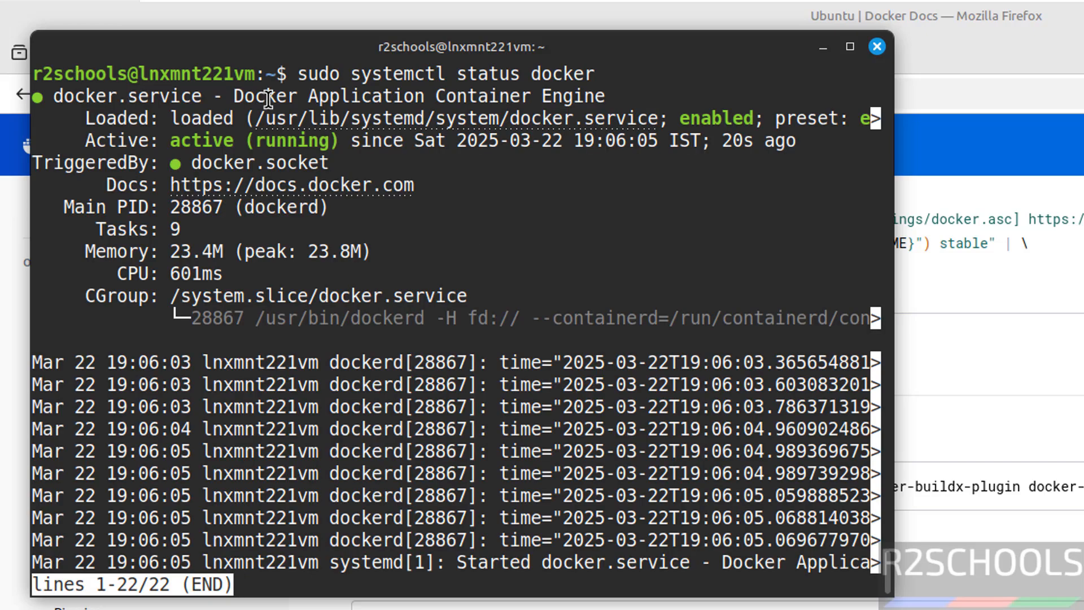
mouse_move(296, 140)
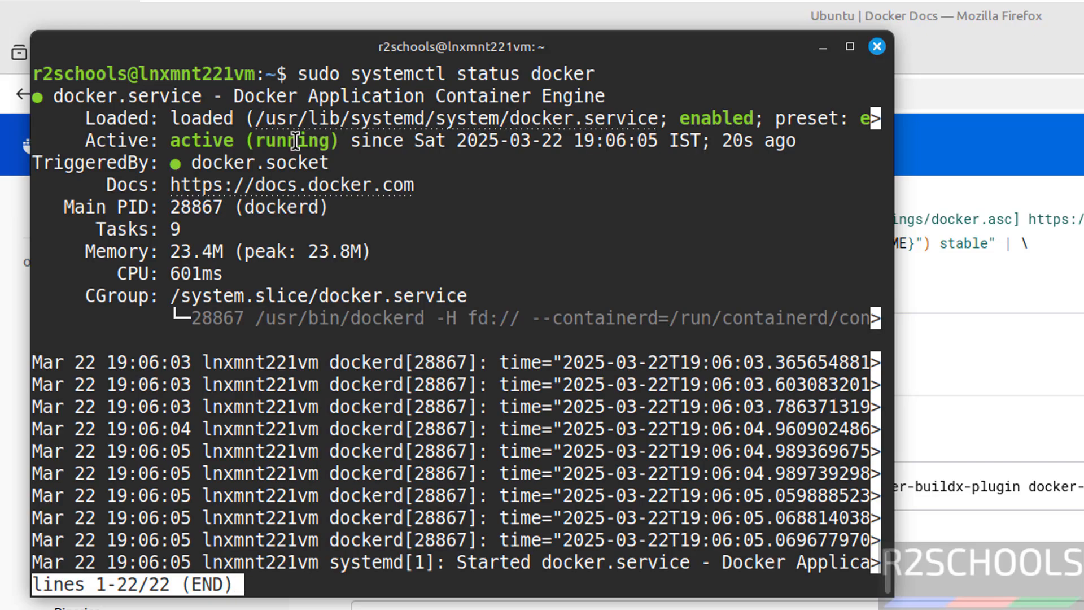
mouse_move(726, 155)
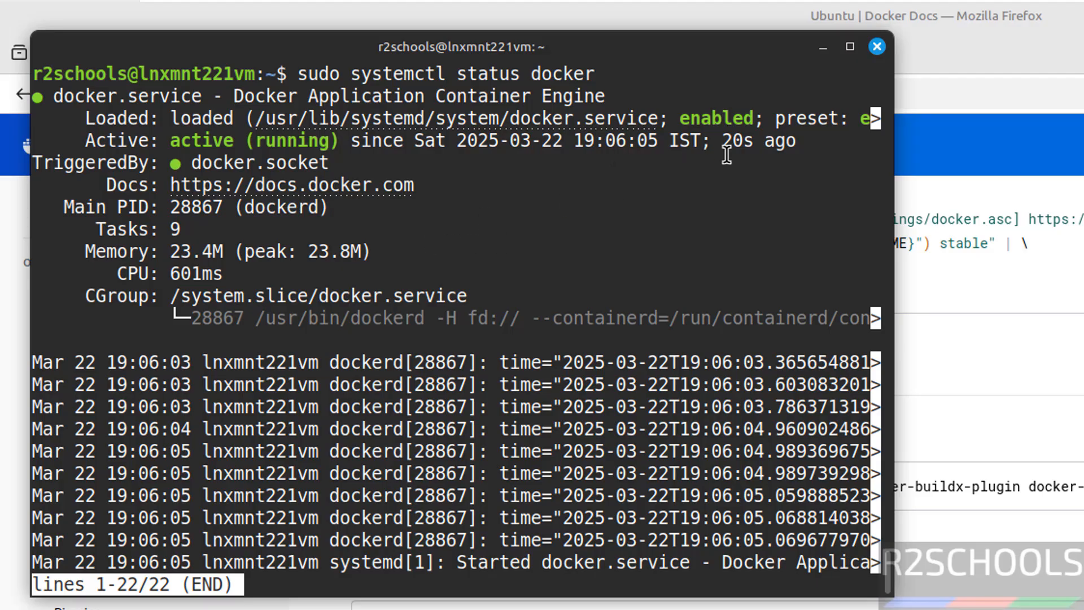
key(q)
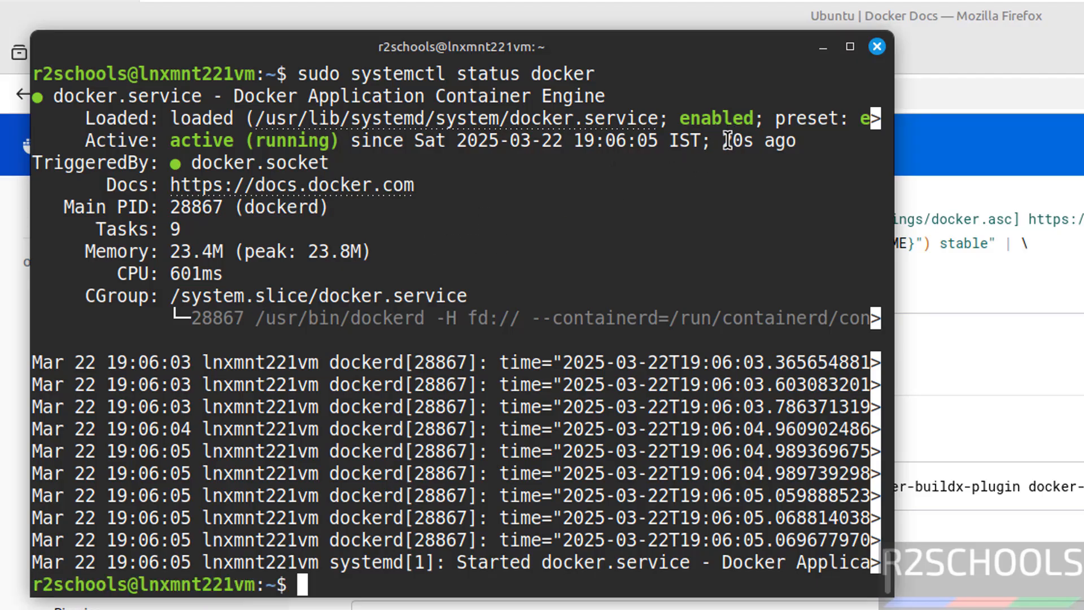
Step: Run sudo systemctl start docker and clear the screen
text(sudo)
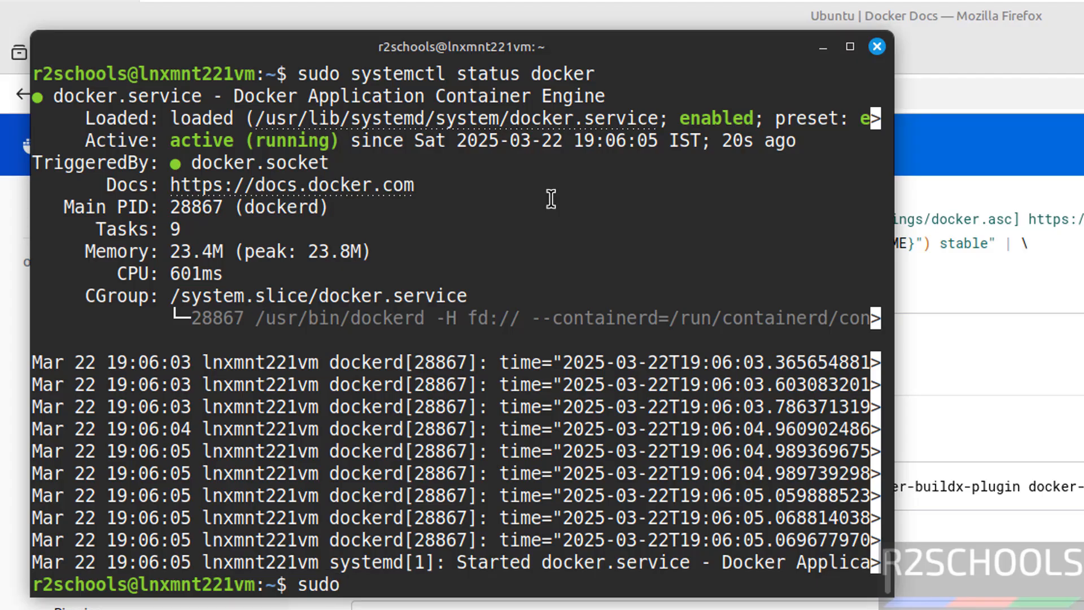
text(systemctl)
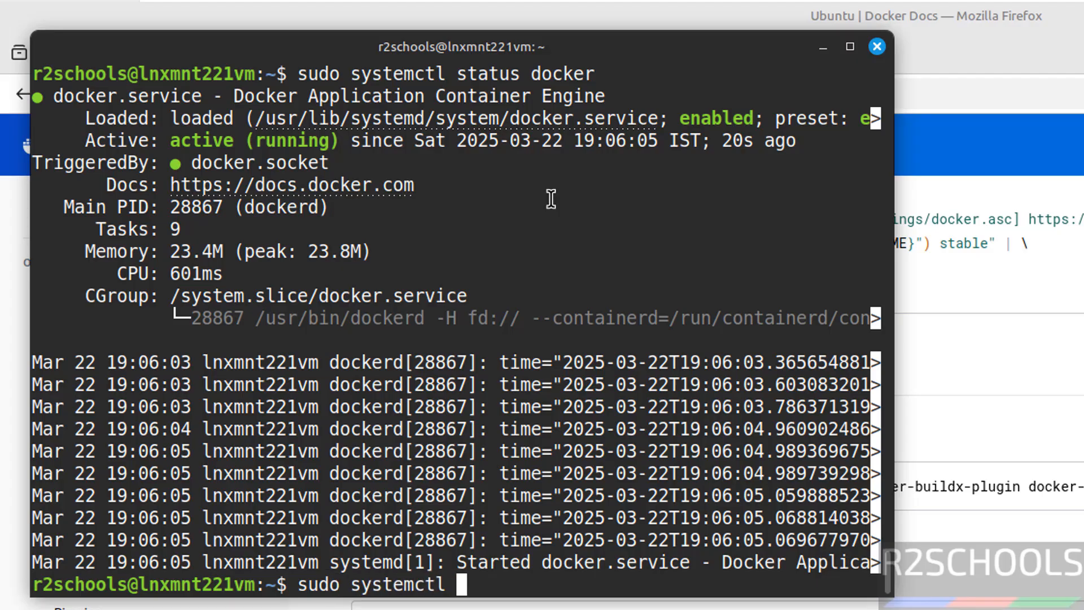
text(start docker)
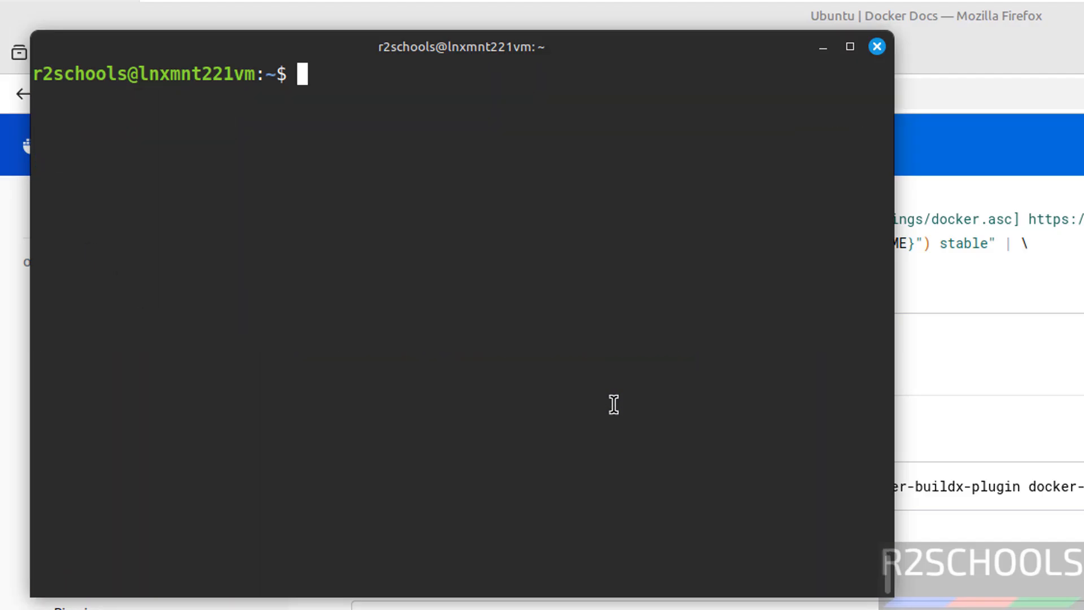
Step: Run sudo usermod -aG docker $USER, then begin checking docker version without sudo
text(sudo us)
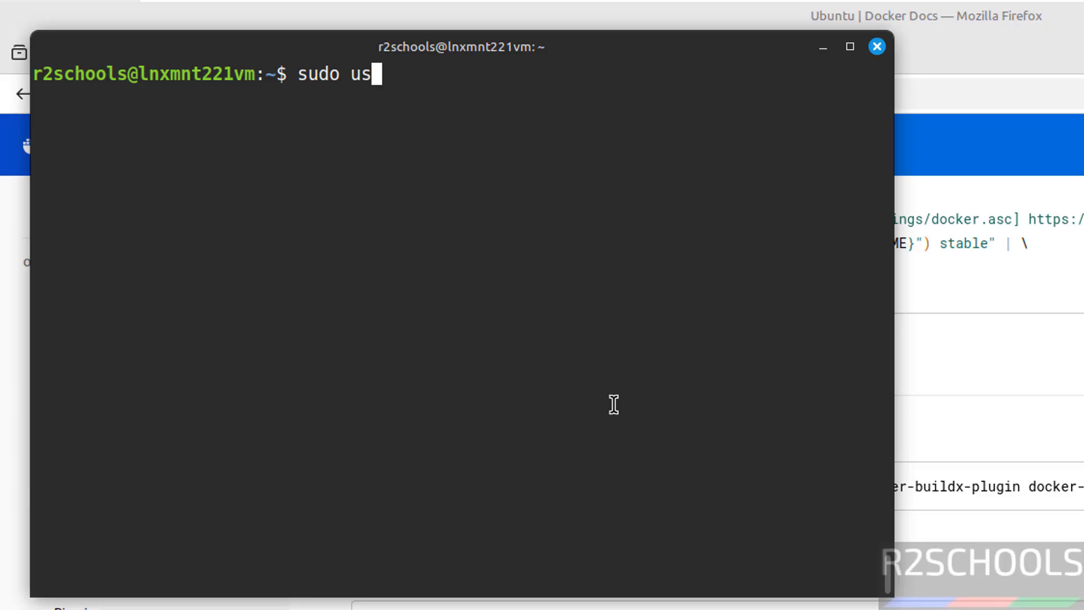
text(ermod -a)
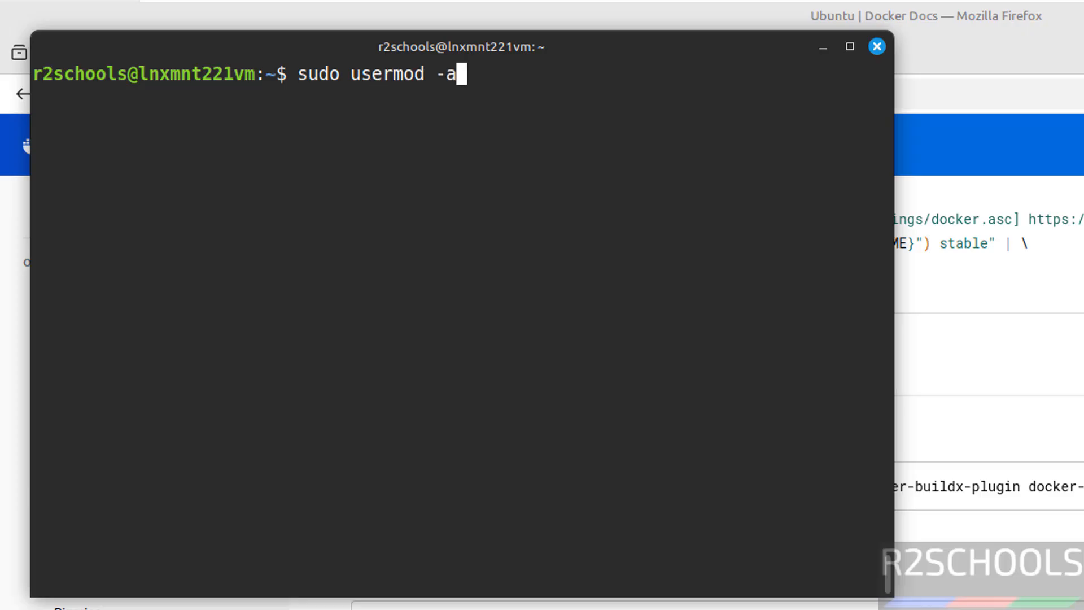
text(G doc)
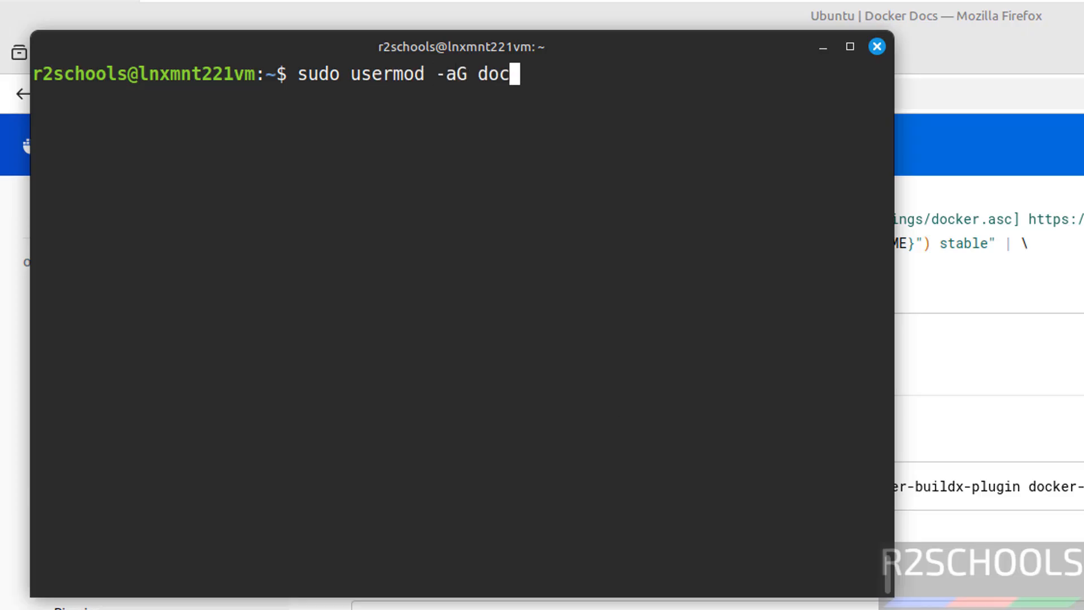
text(ker)
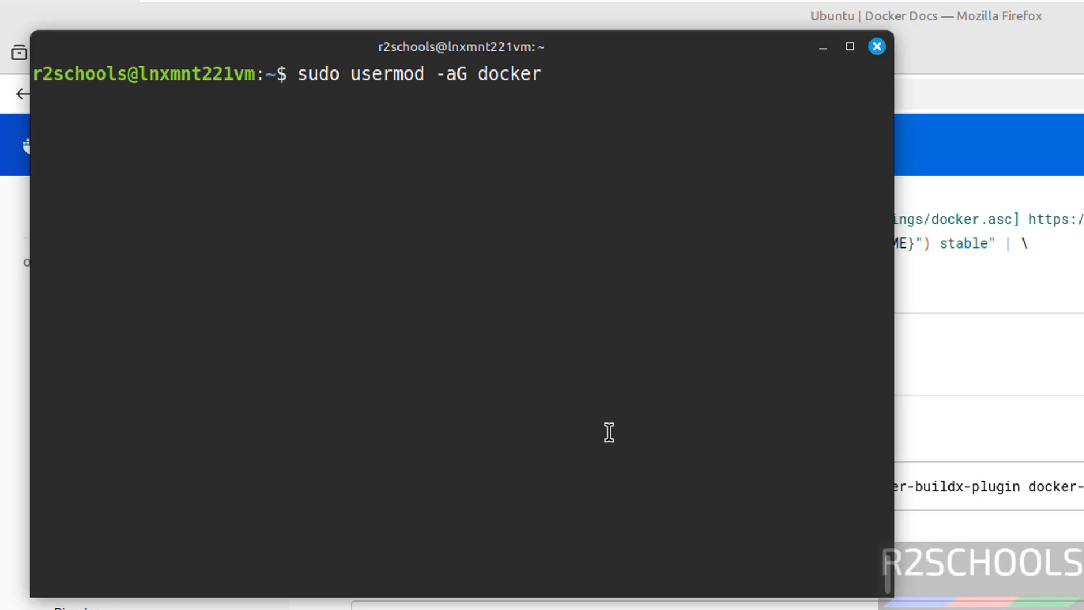
text($USER)
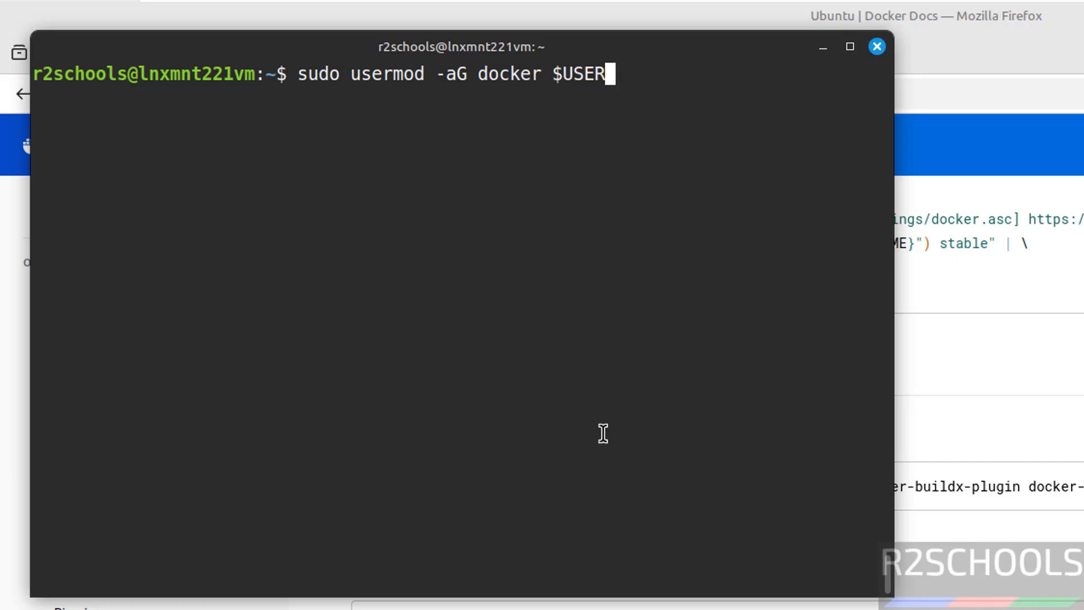
key(Return)
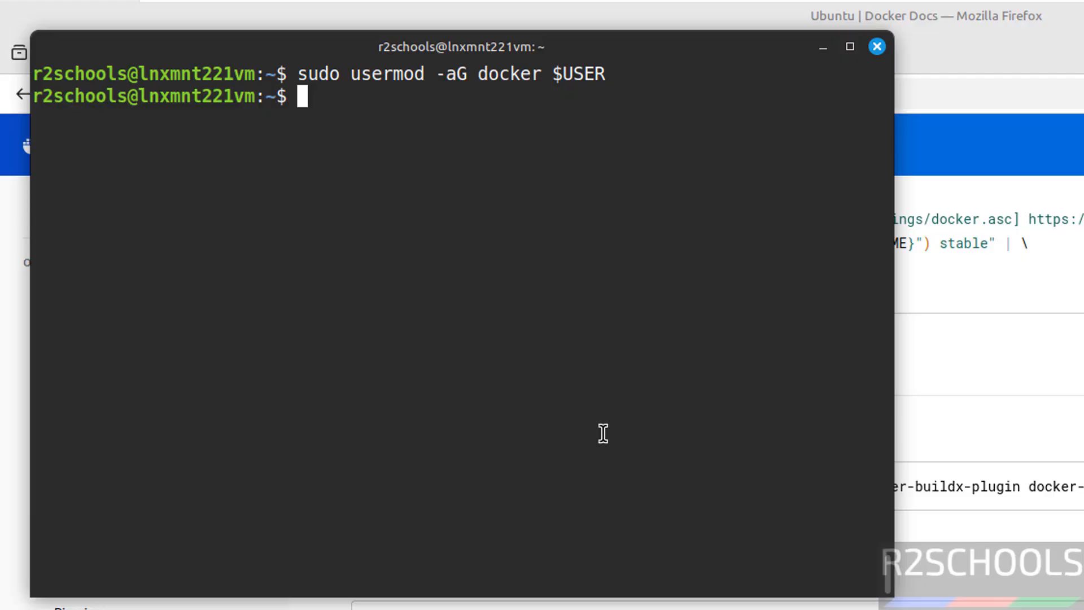
text(docker version)
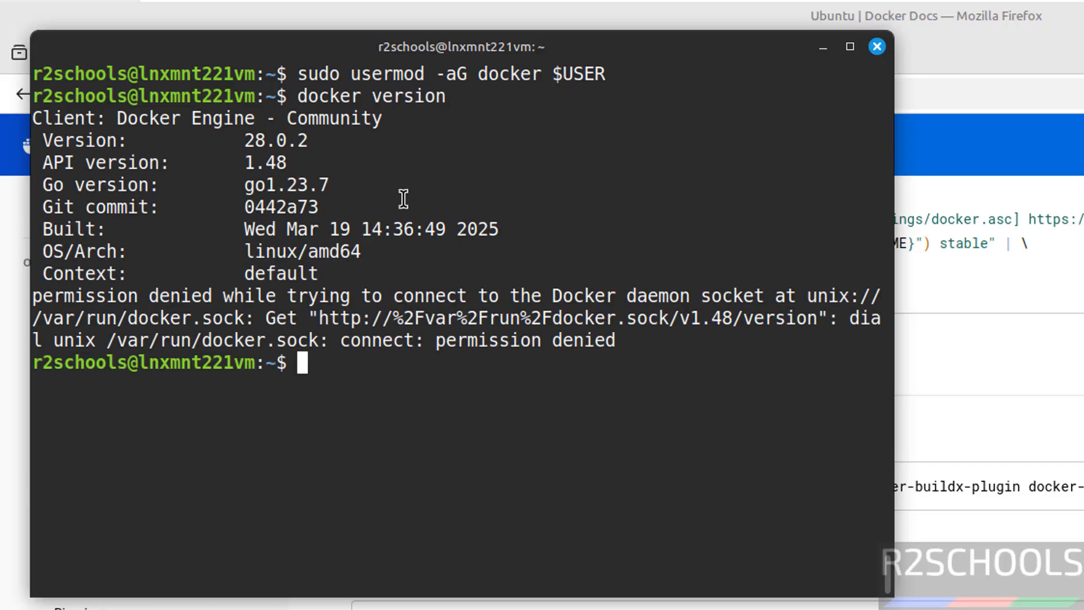
Step: Run sudo docker version, confirming client and server both report Engine 28.0.2
text(sudodocker version)
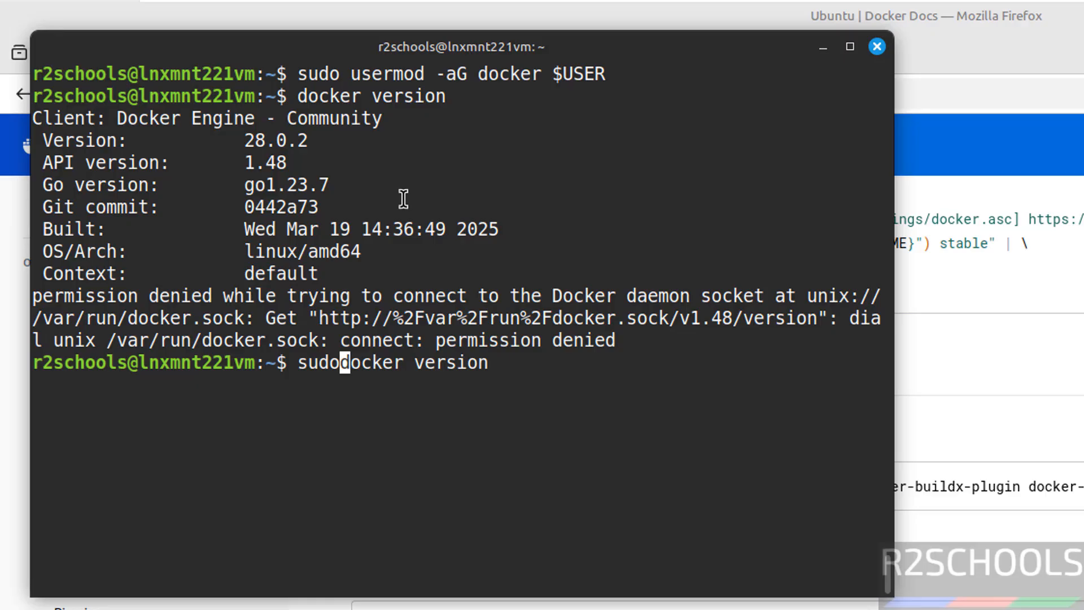
key(Return)
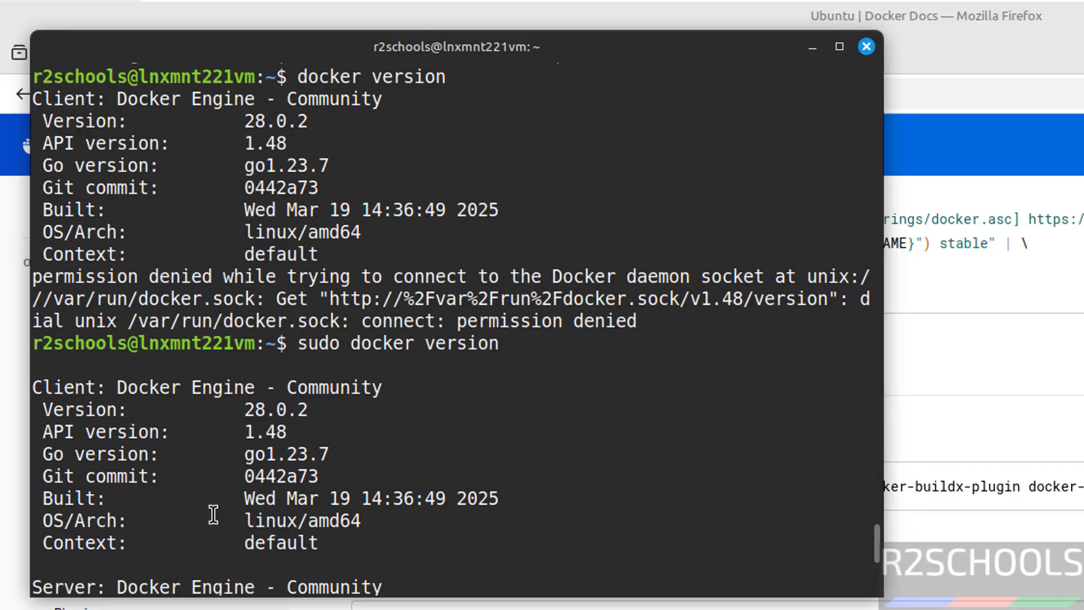
mouse_move(812, 525)
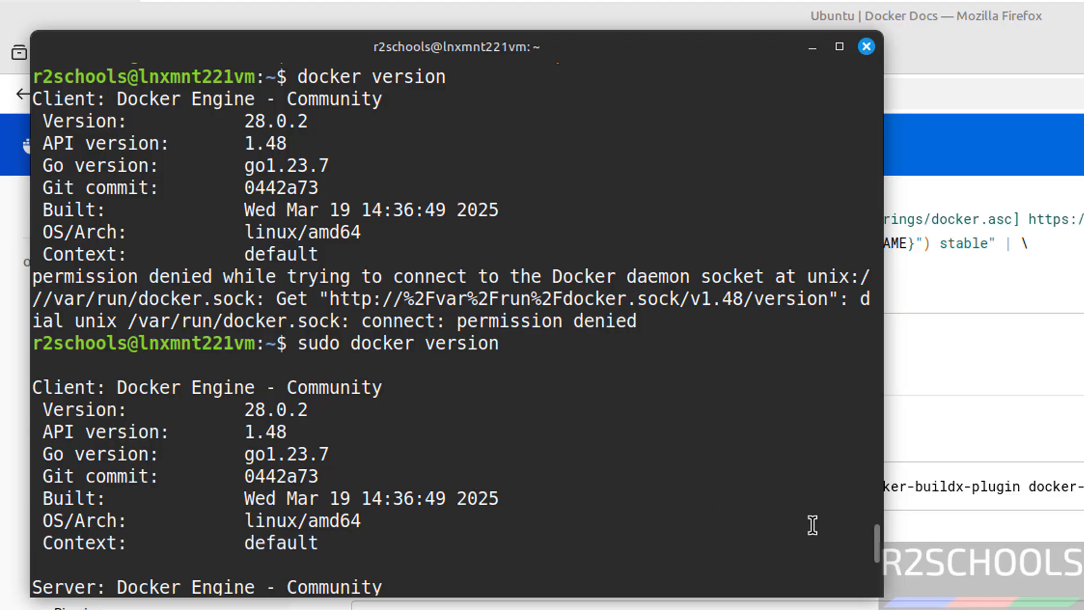
scroll(down, 3)
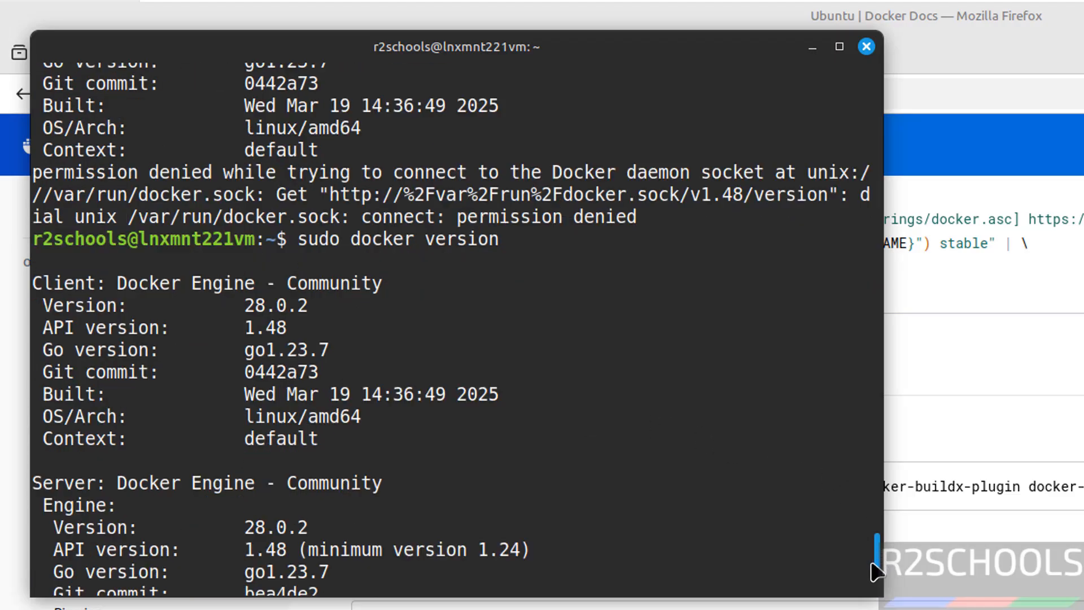
scroll(down, 3)
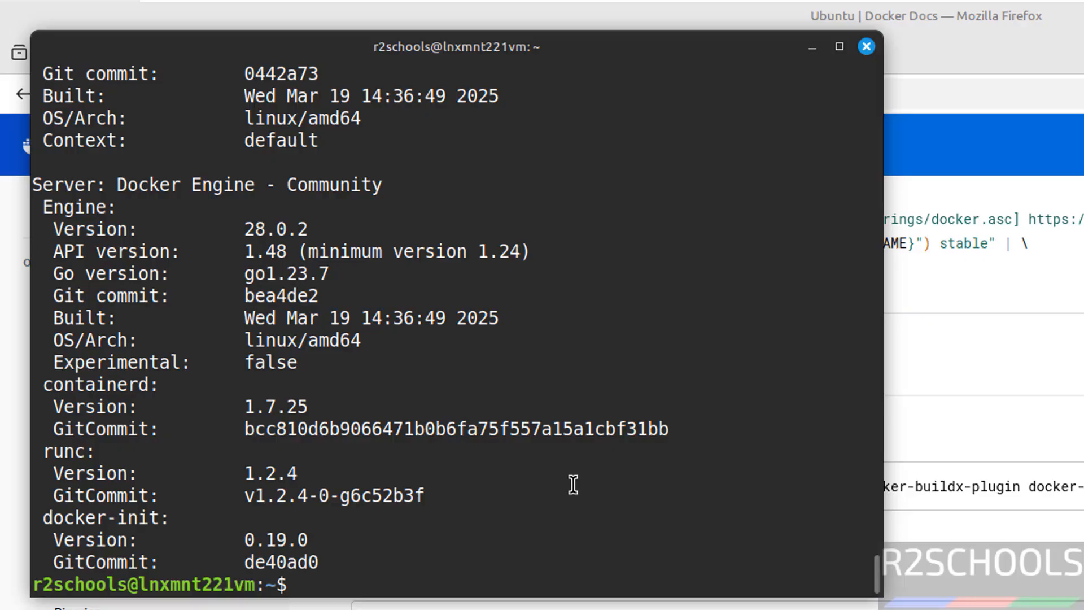
text(sudo docker version)
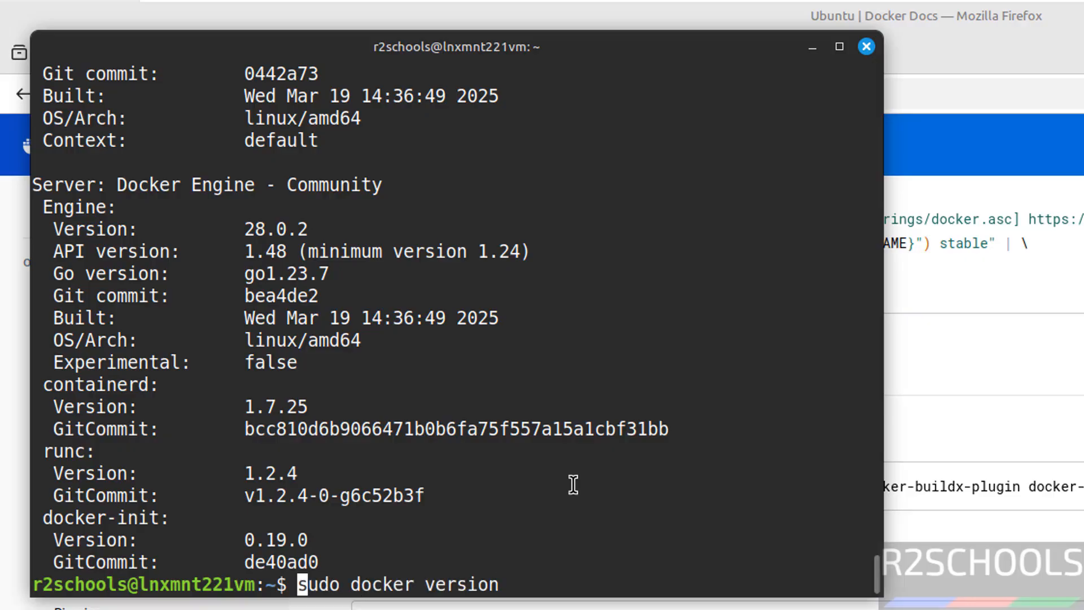
text(docker version)
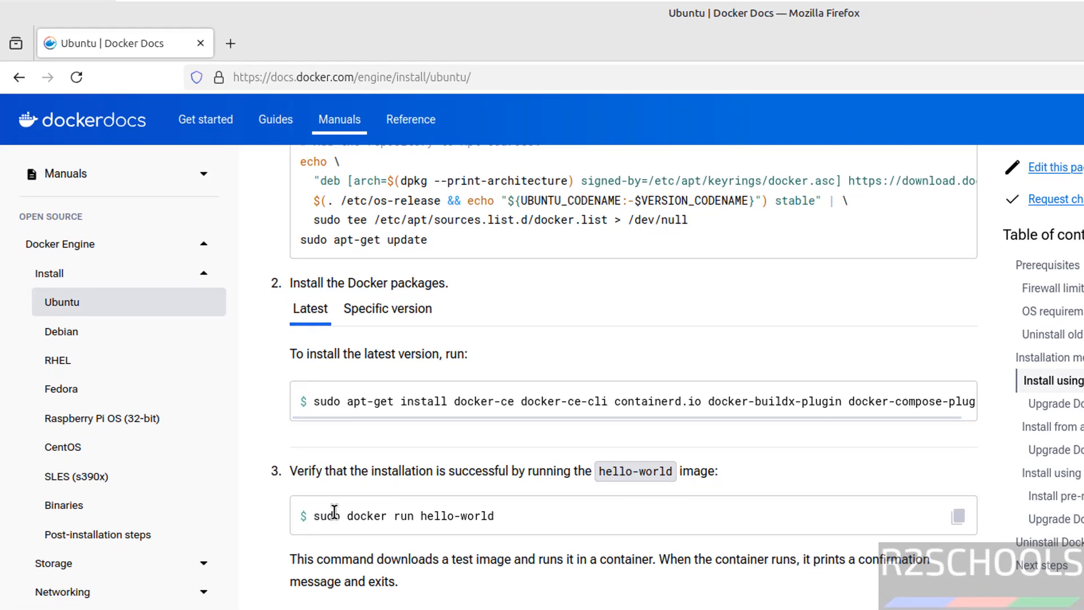
mouse_move(565, 499)
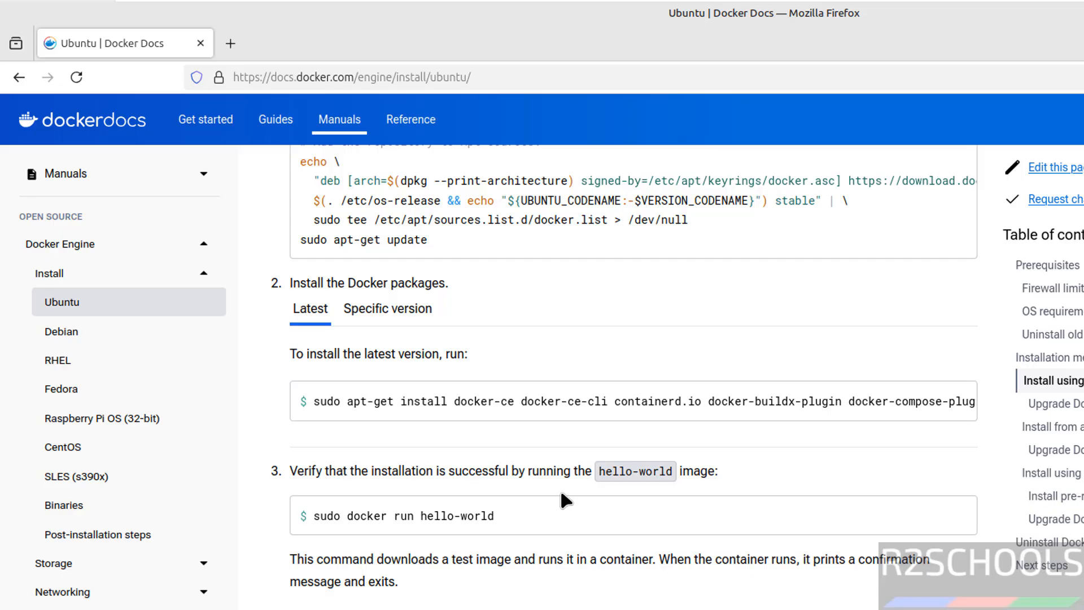
Step: Select the sudo docker run hello-world command on the Docker Docs page
double_click(403, 516)
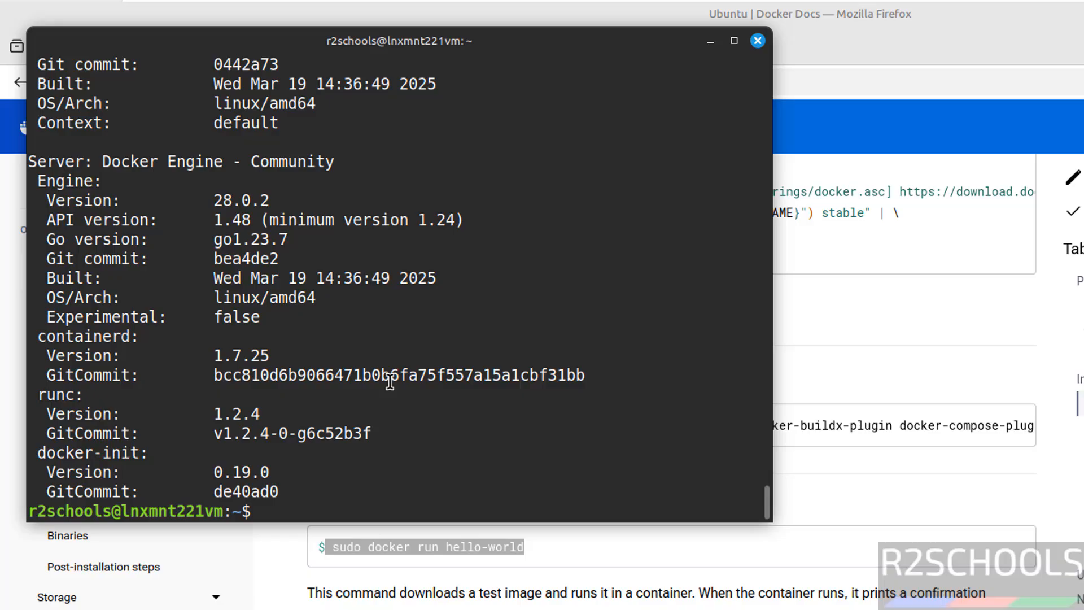
Step: Paste sudo docker run hello-world into the terminal via the context menu
right_click(387, 384)
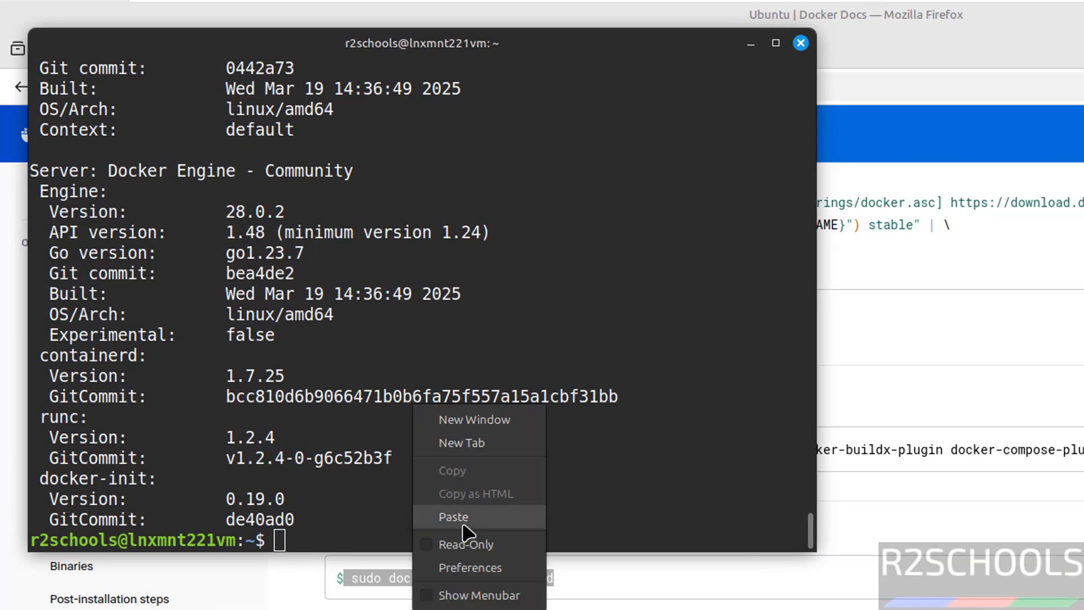
click(453, 516)
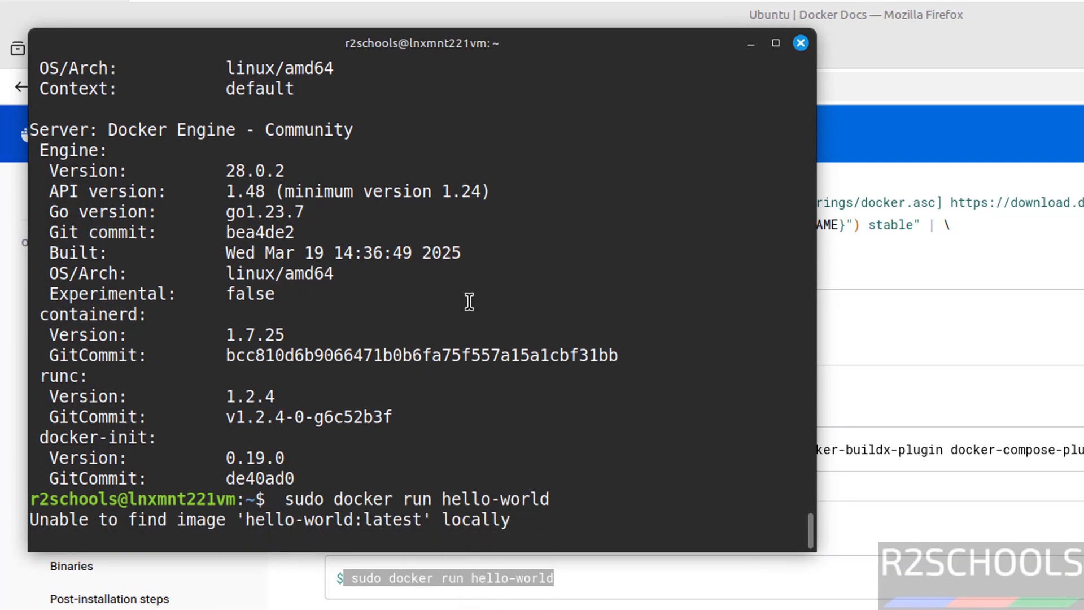
mouse_move(468, 498)
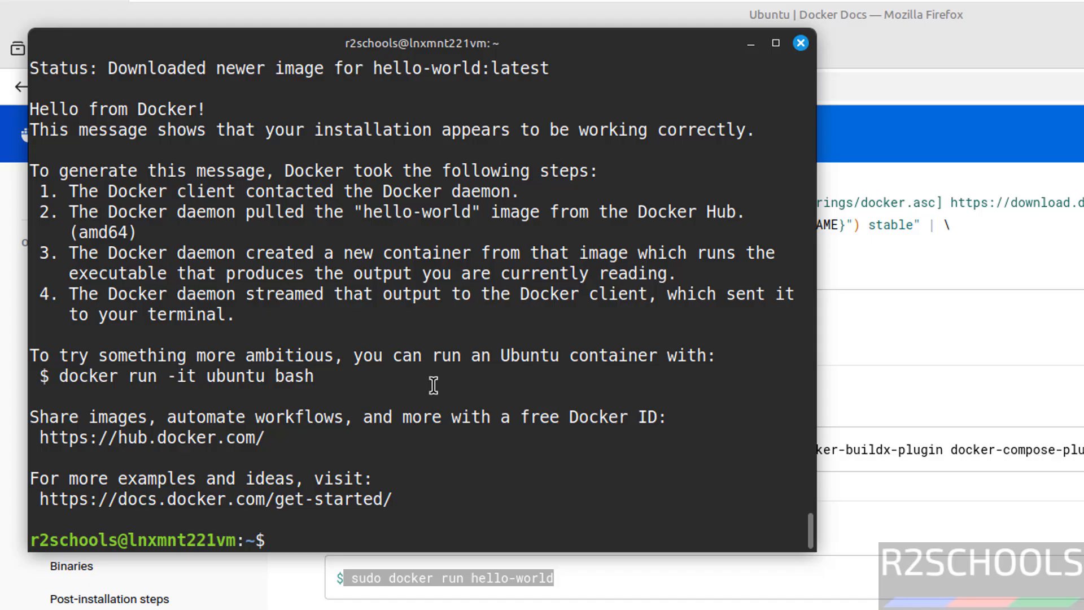
mouse_move(236, 109)
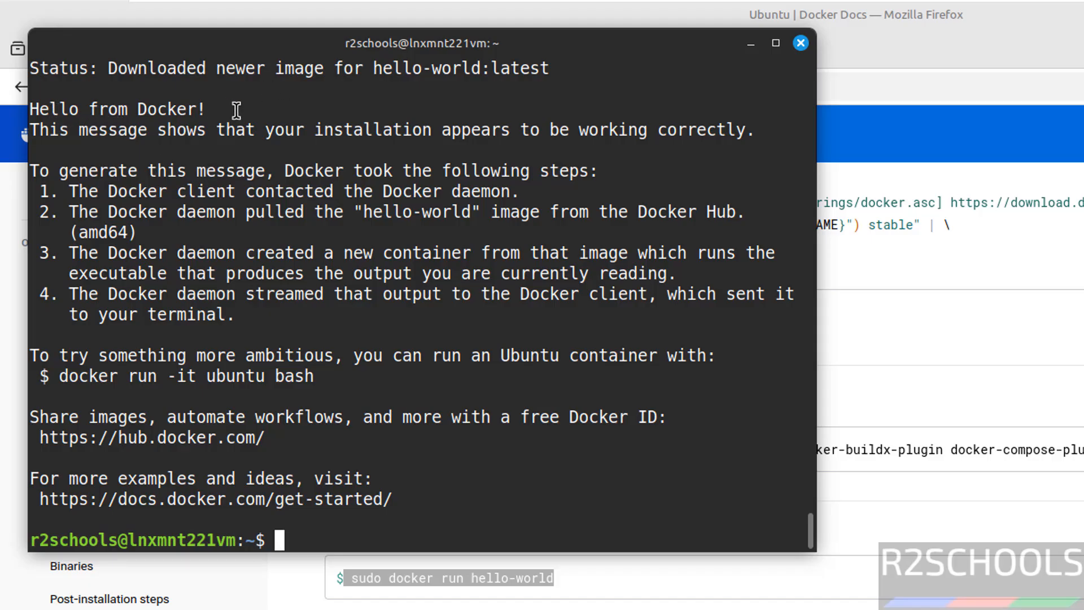
mouse_move(288, 104)
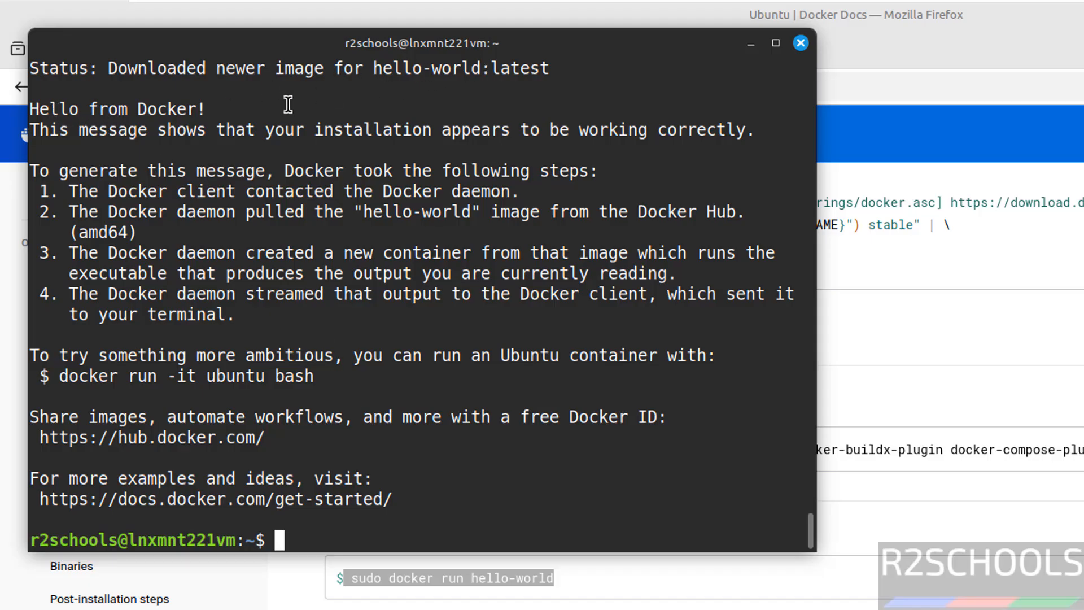
mouse_move(482, 467)
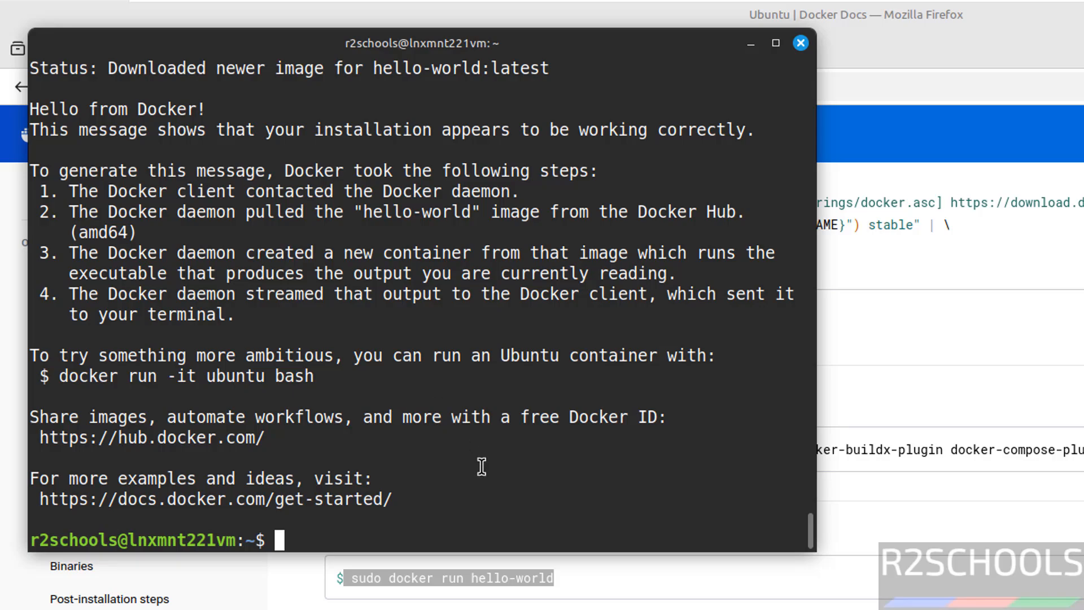